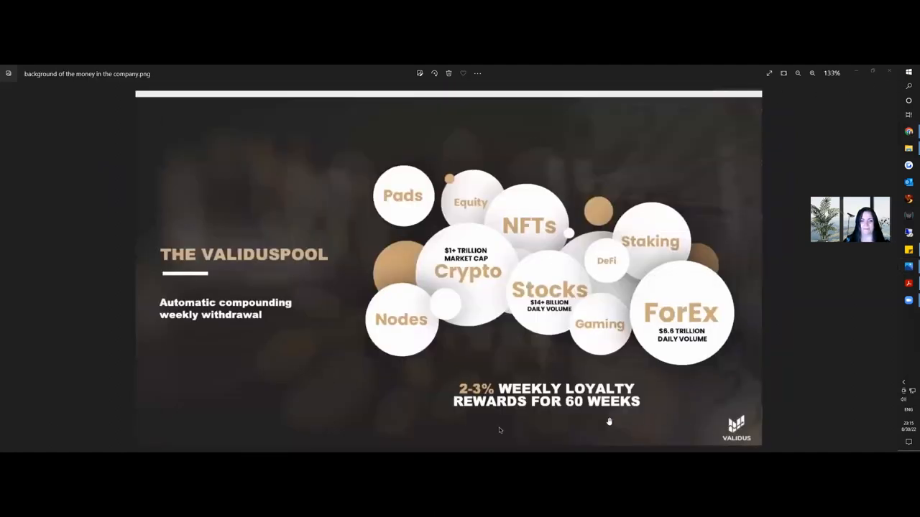
{"action": "mouse_move", "coordinate": [649, 415]}
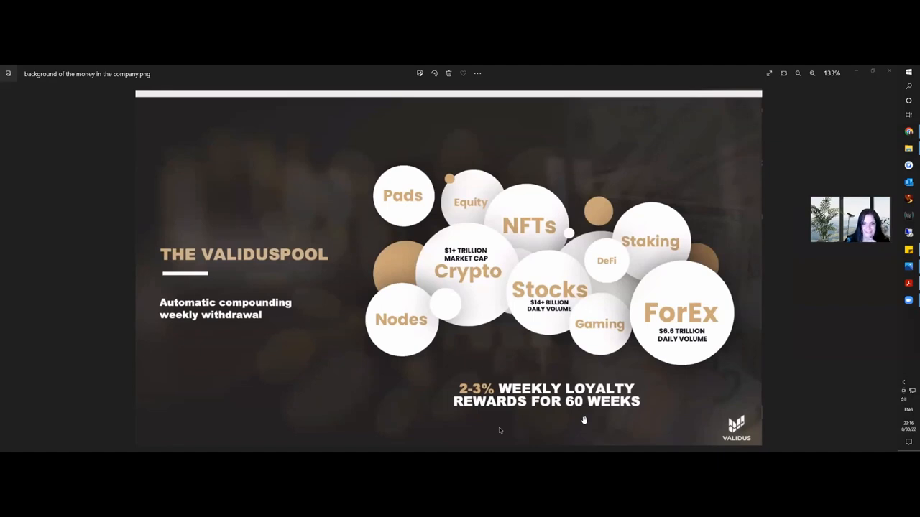
{"action": "mouse_move", "coordinate": [805, 251]}
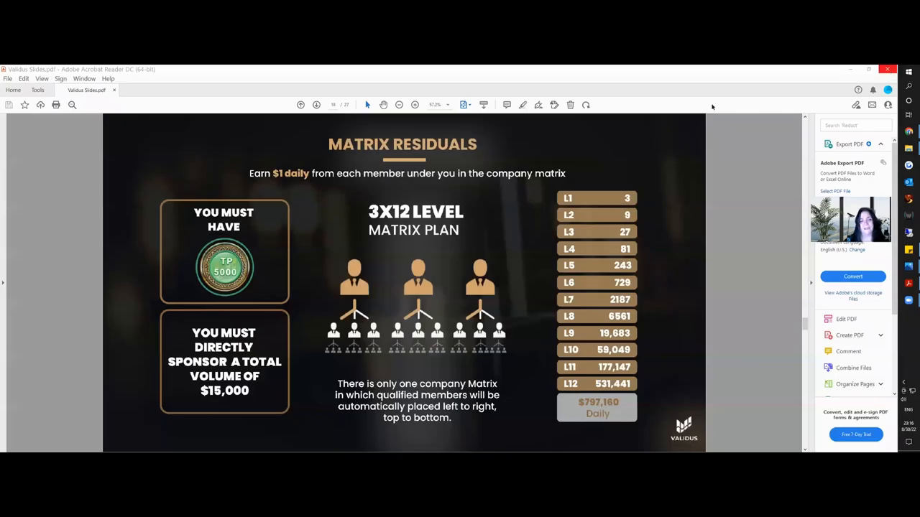
{"action": "mouse_move", "coordinate": [657, 271]}
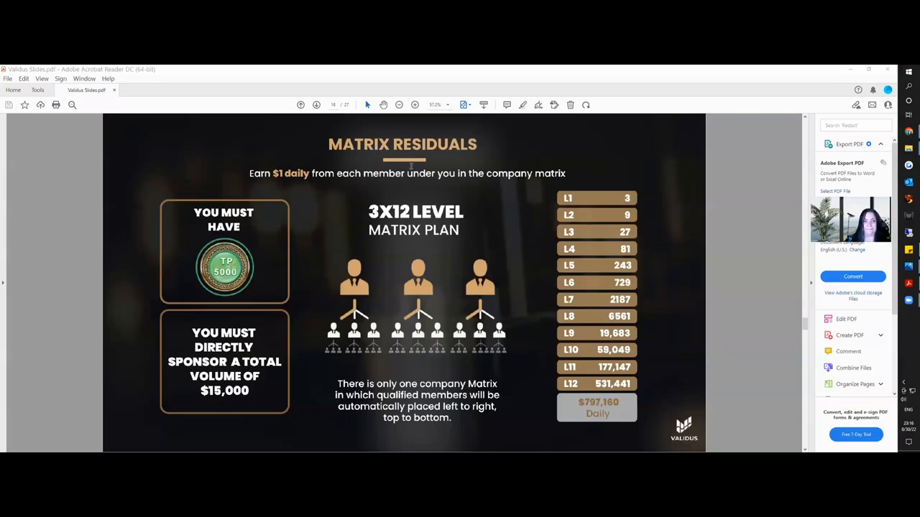
{"action": "mouse_move", "coordinate": [494, 201]}
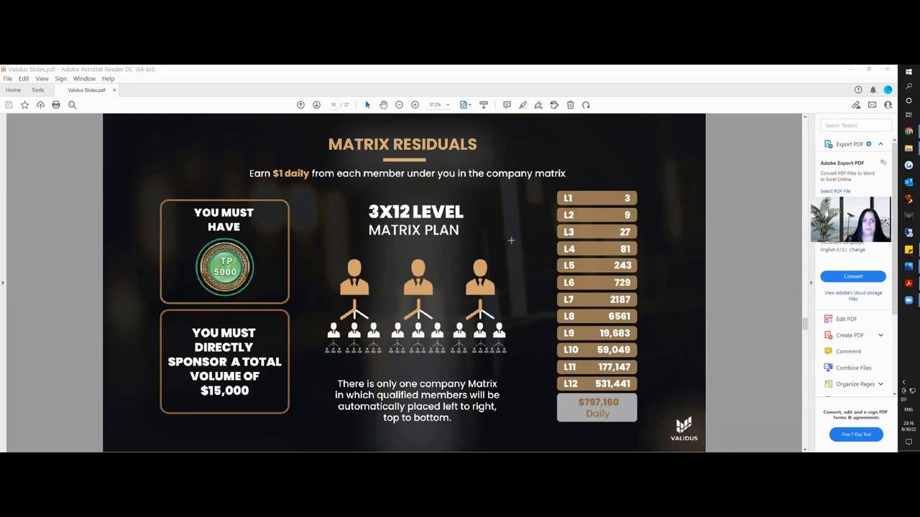
{"action": "mouse_move", "coordinate": [435, 243]}
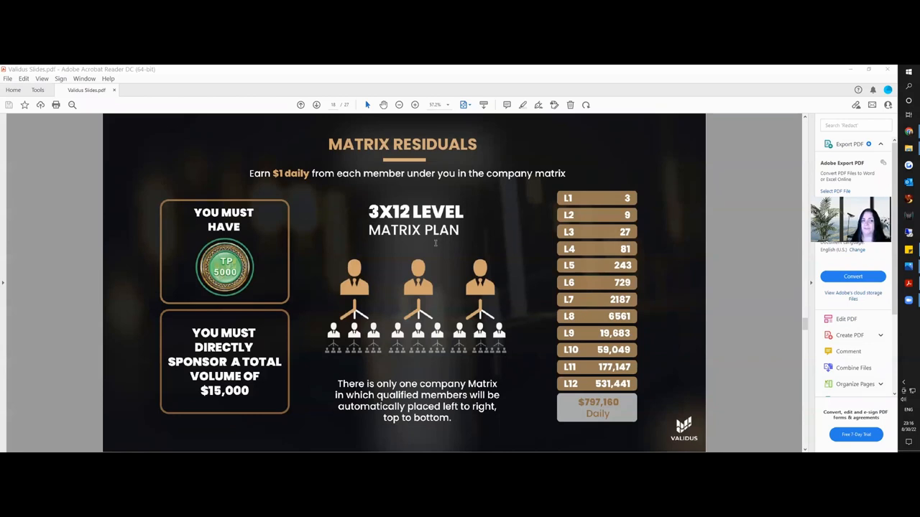
{"action": "mouse_move", "coordinate": [599, 206]}
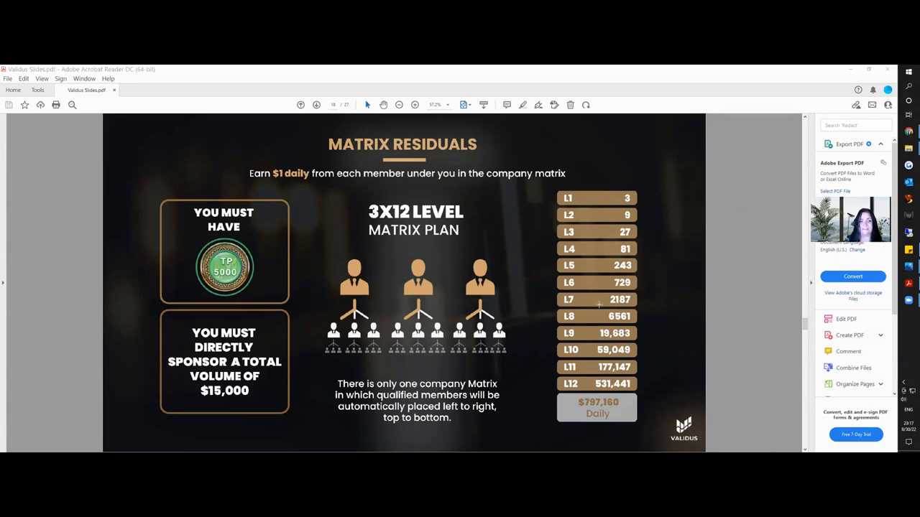
{"action": "mouse_move", "coordinate": [292, 196]}
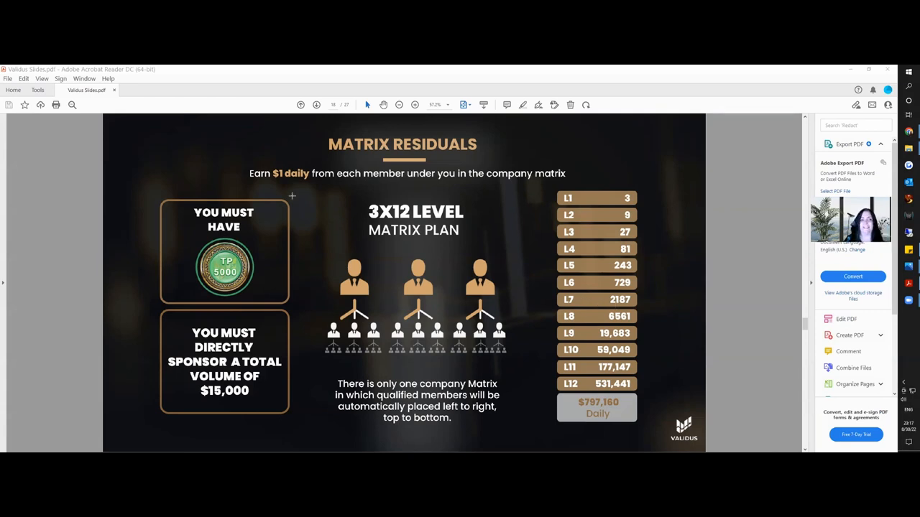
{"action": "mouse_move", "coordinate": [329, 237]}
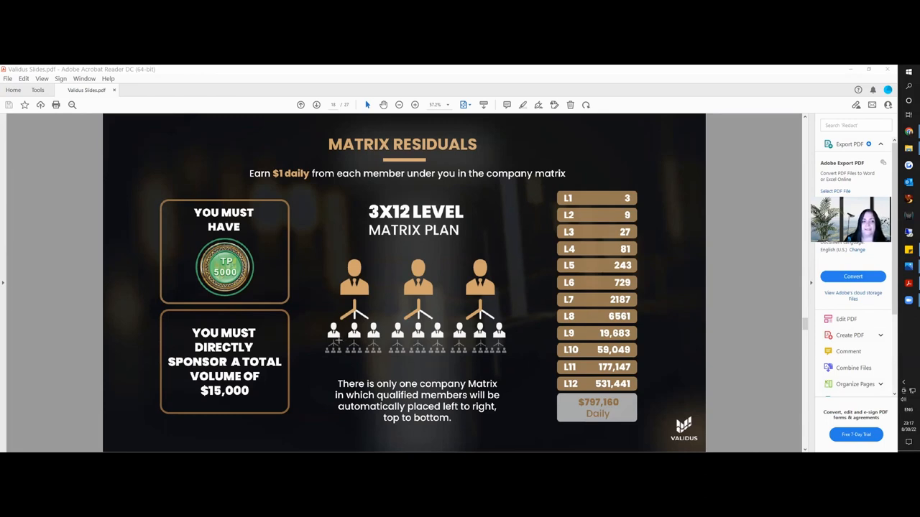
{"action": "mouse_move", "coordinate": [334, 337]}
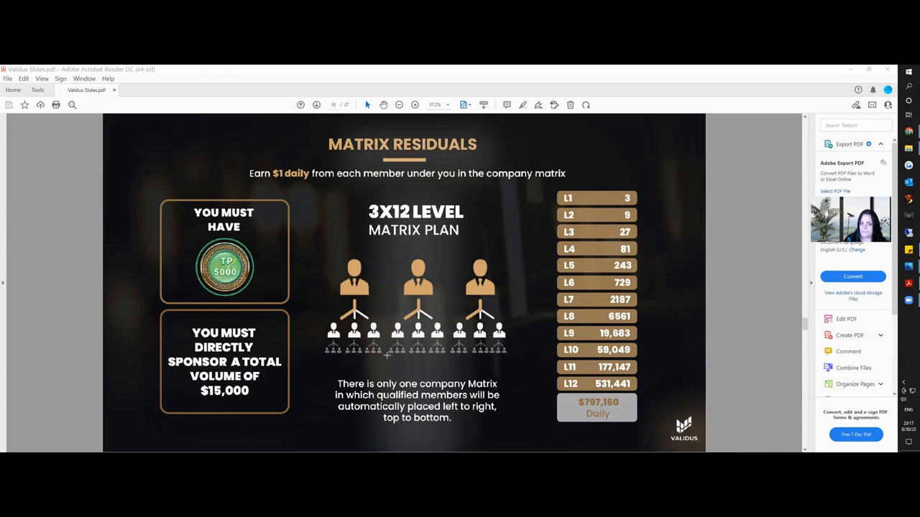
{"action": "mouse_move", "coordinate": [548, 297]}
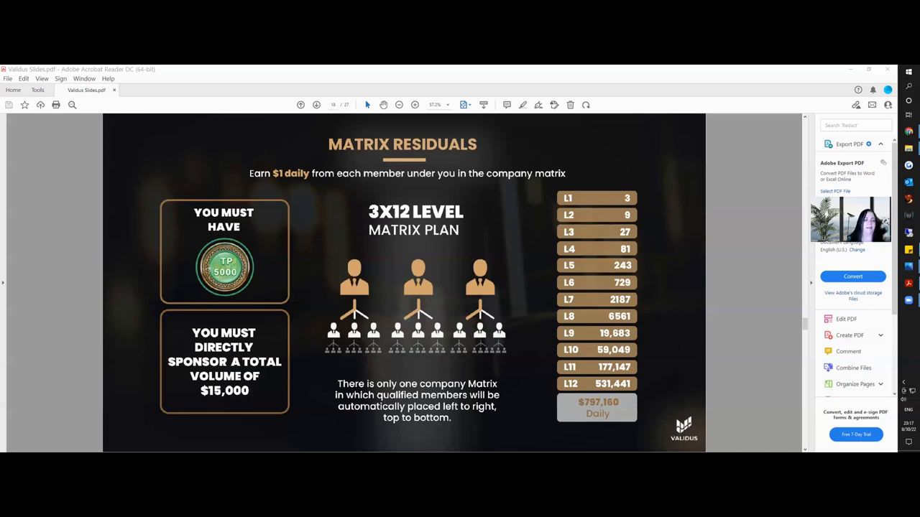
{"action": "mouse_move", "coordinate": [194, 275]}
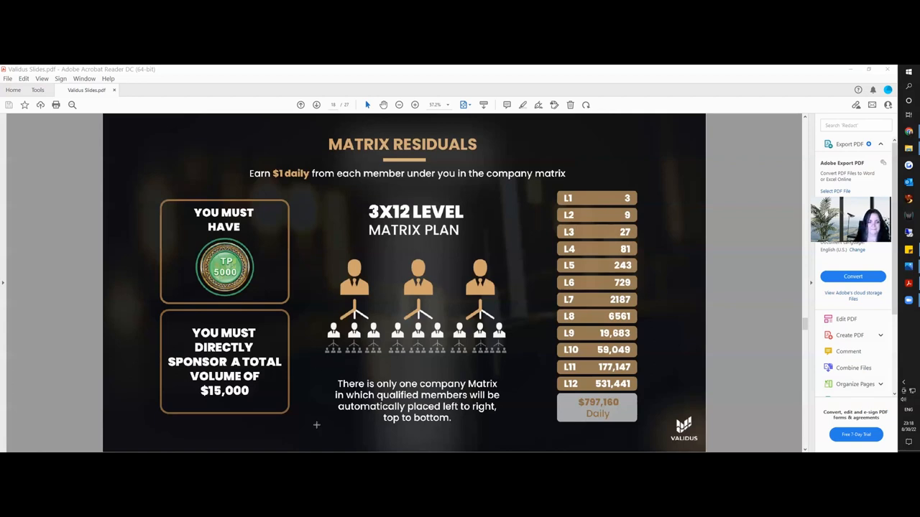
{"action": "mouse_move", "coordinate": [495, 431]}
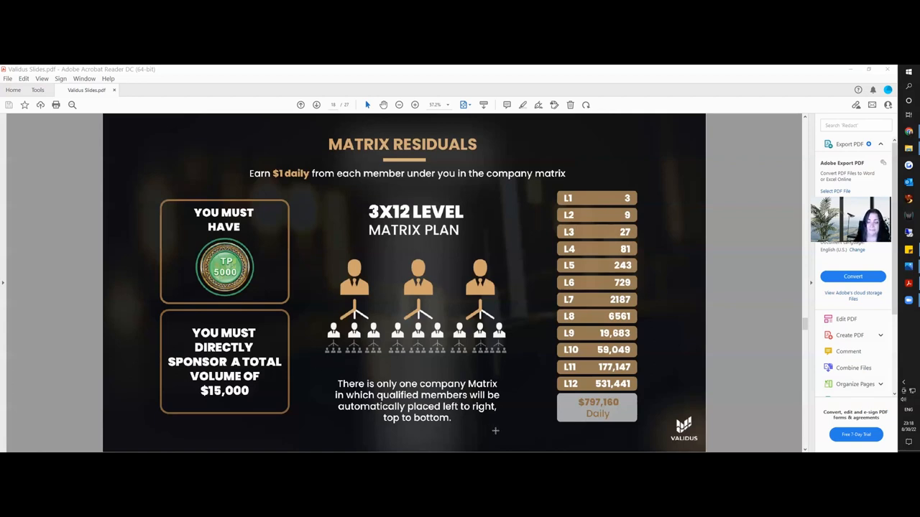
{"action": "mouse_move", "coordinate": [496, 429]}
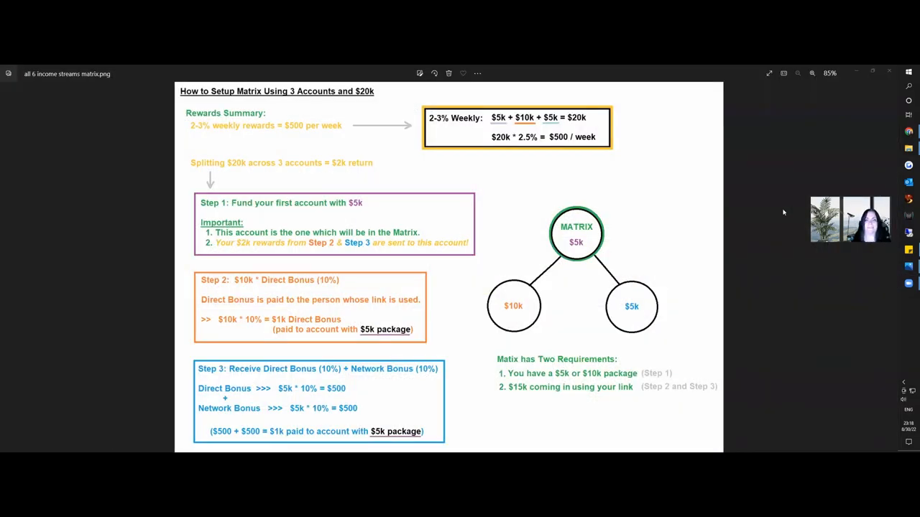
{"action": "mouse_move", "coordinate": [675, 189]}
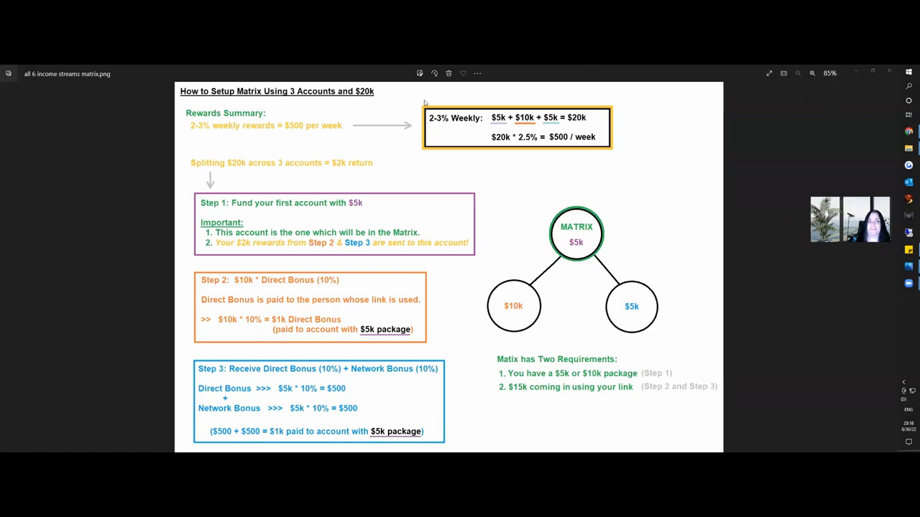
{"action": "mouse_move", "coordinate": [395, 108]}
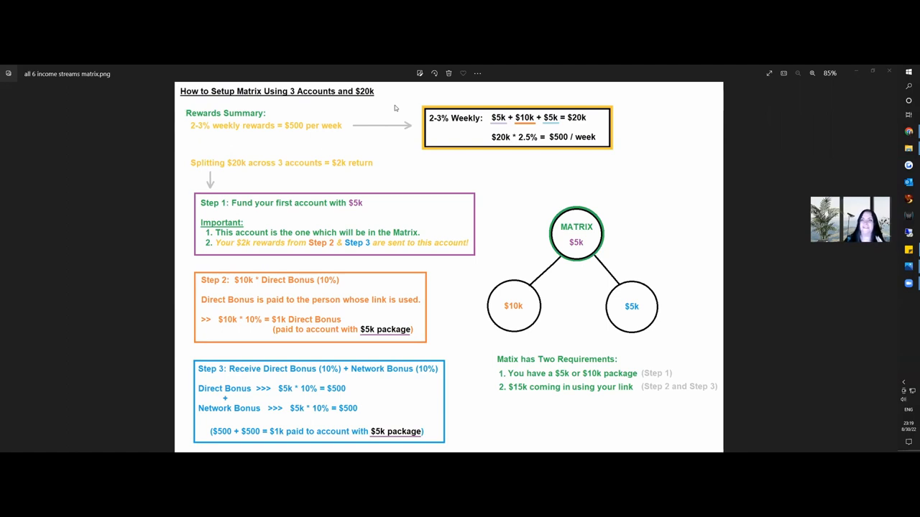
{"action": "mouse_move", "coordinate": [417, 128]}
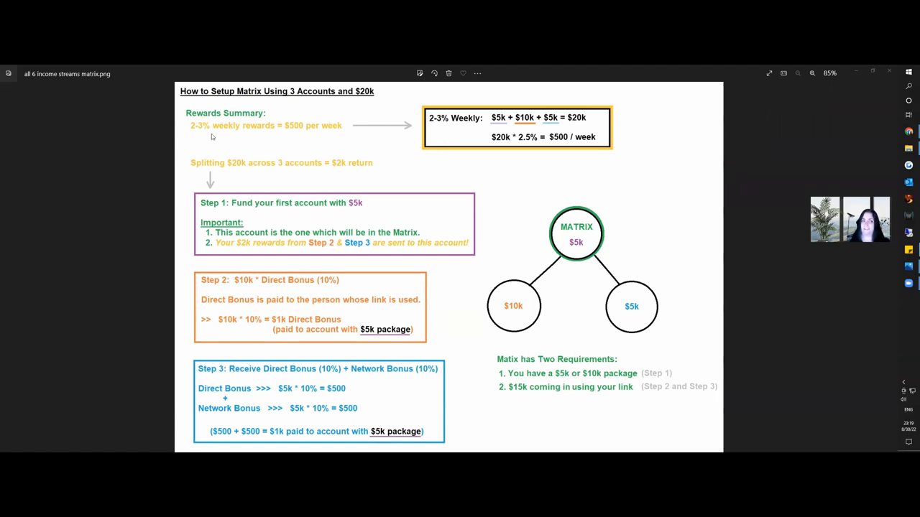
{"action": "mouse_move", "coordinate": [186, 148]}
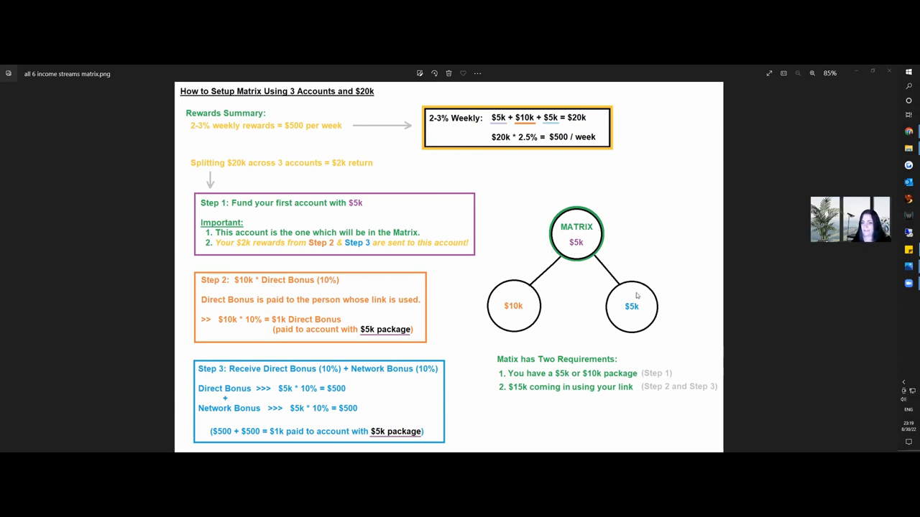
{"action": "mouse_move", "coordinate": [553, 339]}
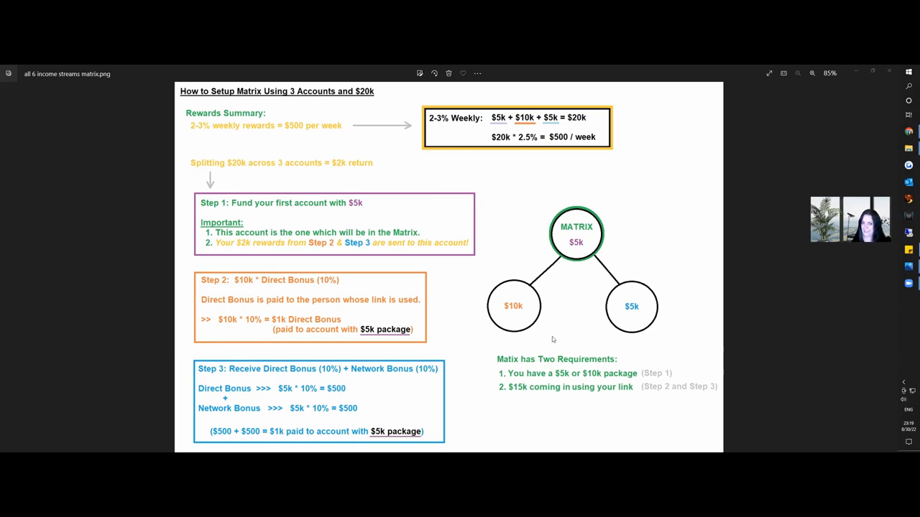
{"action": "mouse_move", "coordinate": [194, 141]}
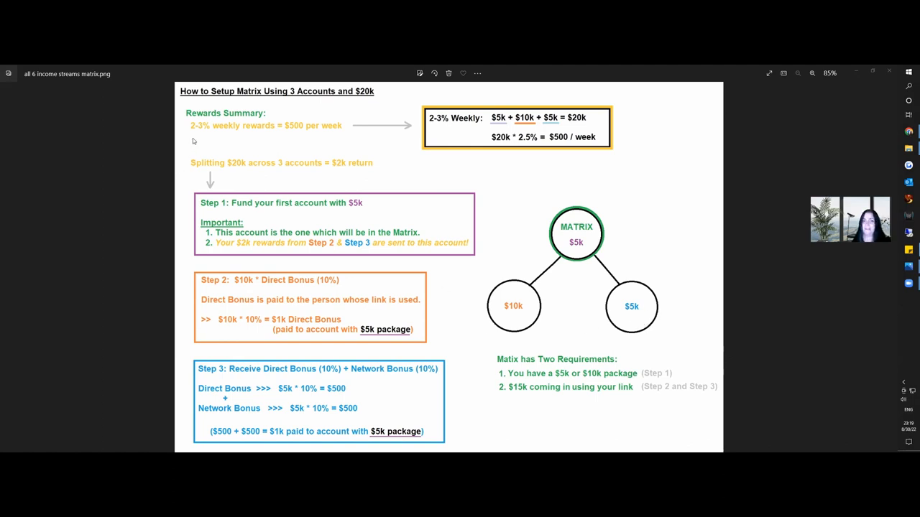
{"action": "mouse_move", "coordinate": [231, 137]}
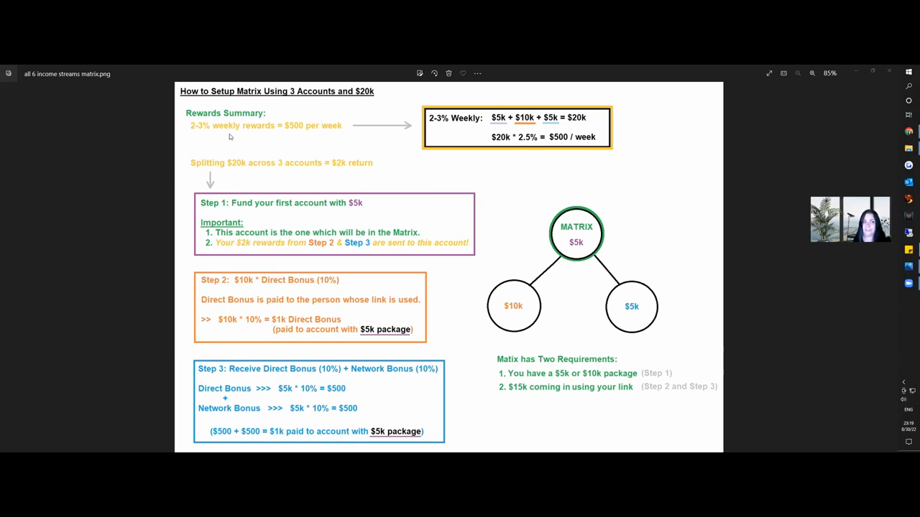
{"action": "mouse_move", "coordinate": [309, 144]}
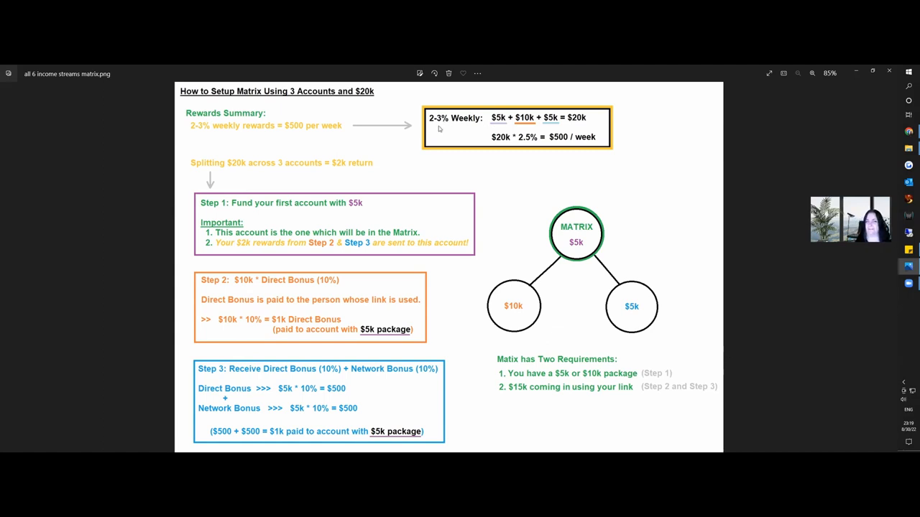
{"action": "mouse_move", "coordinate": [501, 127]}
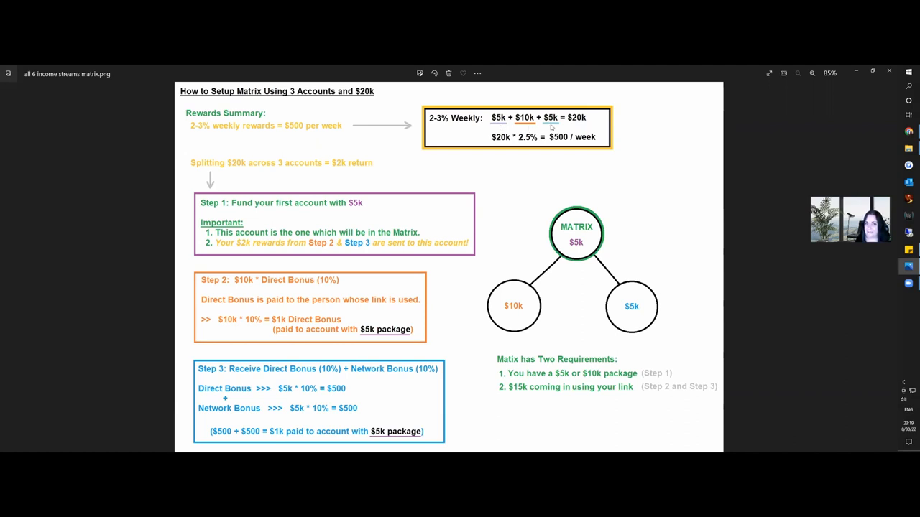
{"action": "mouse_move", "coordinate": [498, 161]}
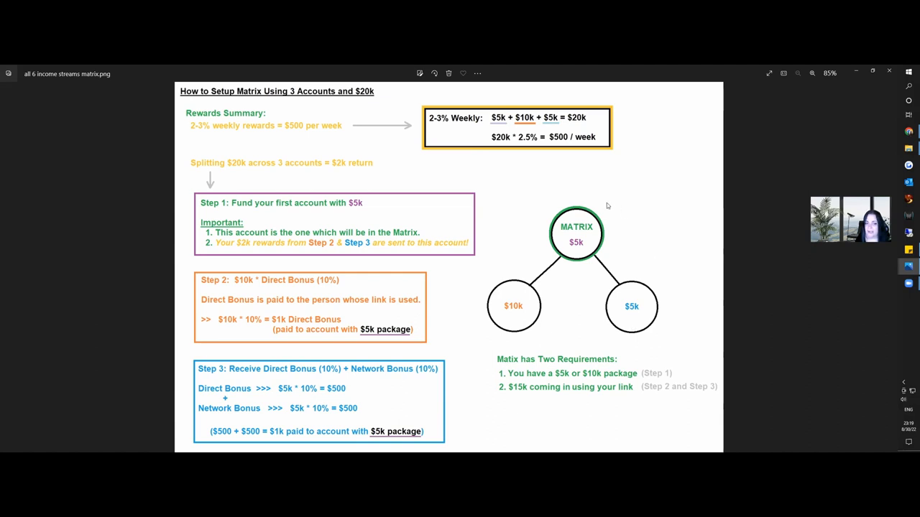
{"action": "mouse_move", "coordinate": [522, 148]}
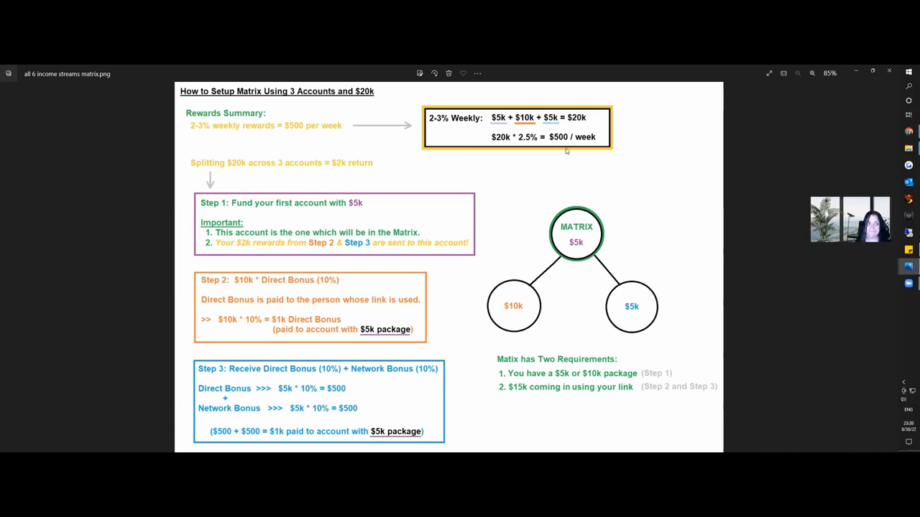
{"action": "mouse_move", "coordinate": [569, 357]}
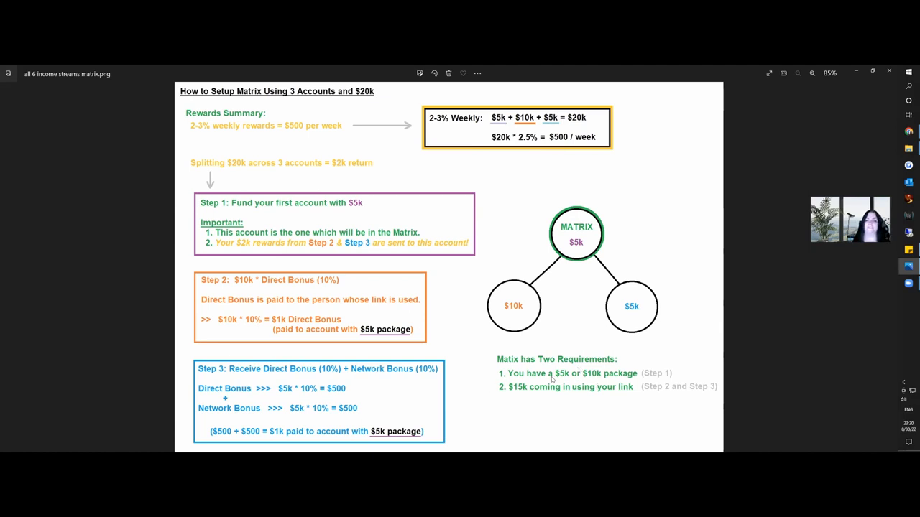
{"action": "mouse_move", "coordinate": [612, 267]}
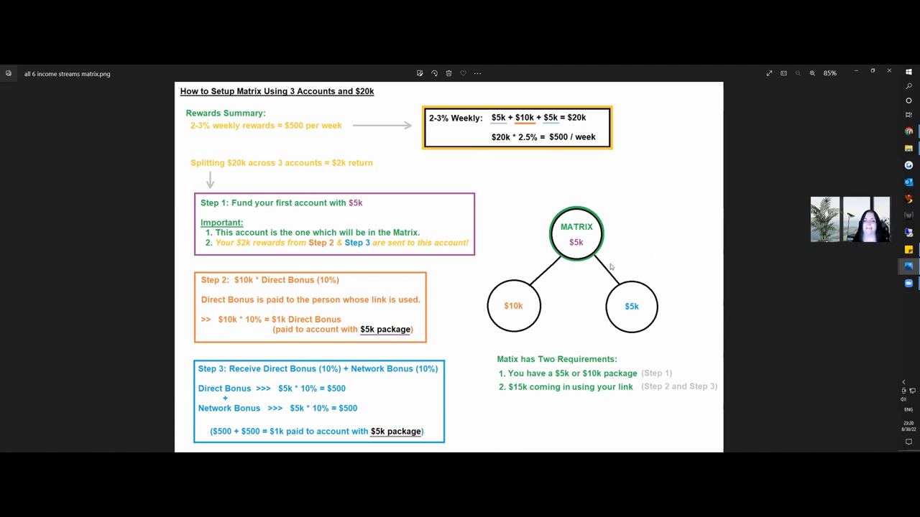
{"action": "mouse_move", "coordinate": [568, 231]}
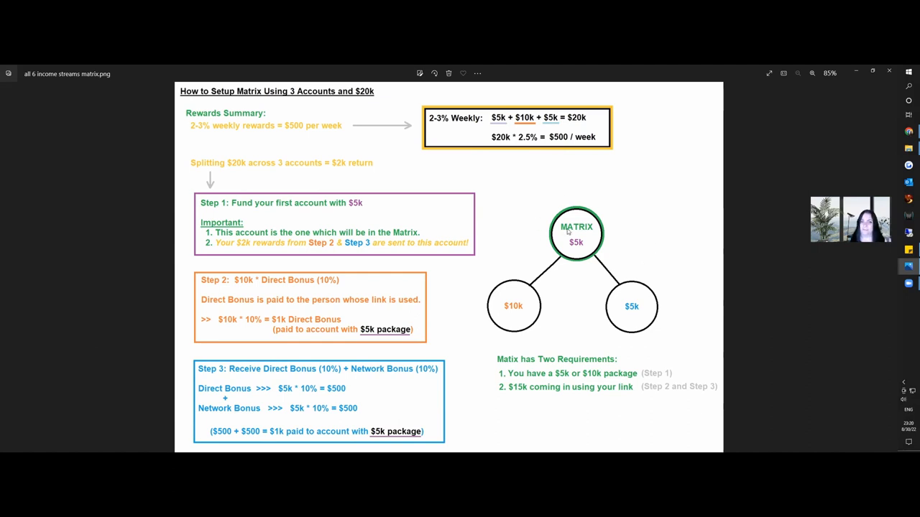
{"action": "mouse_move", "coordinate": [578, 257]}
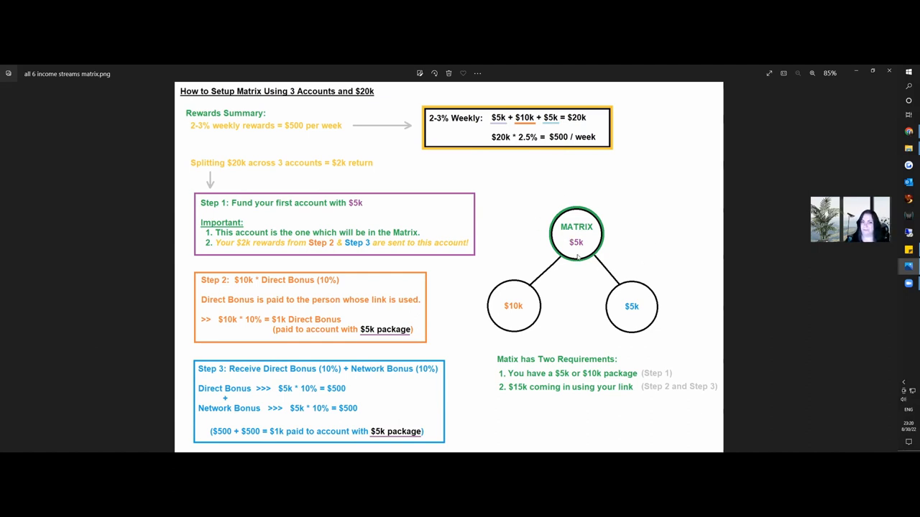
{"action": "mouse_move", "coordinate": [647, 308]}
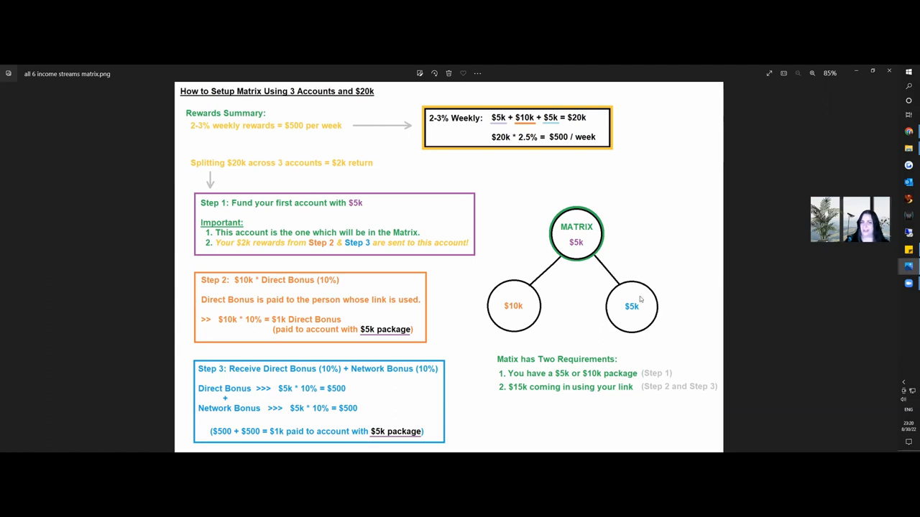
{"action": "mouse_move", "coordinate": [521, 313]}
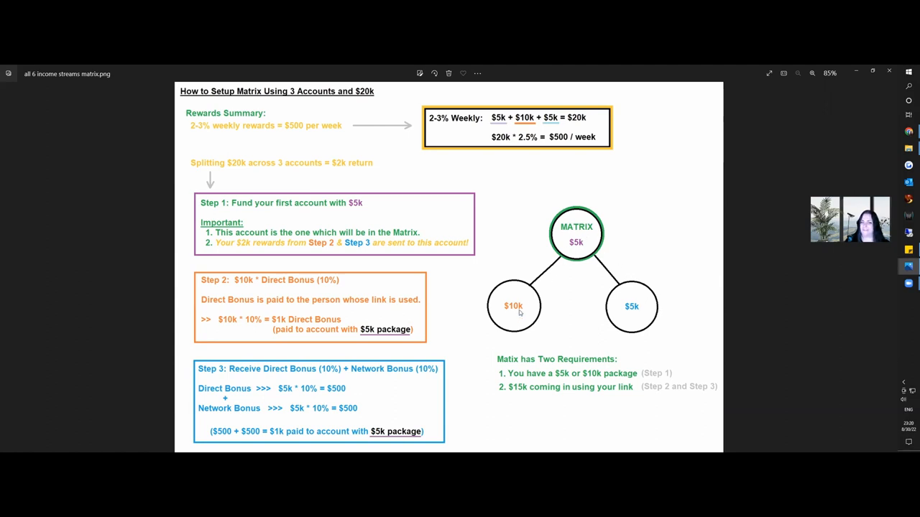
{"action": "mouse_move", "coordinate": [523, 323]}
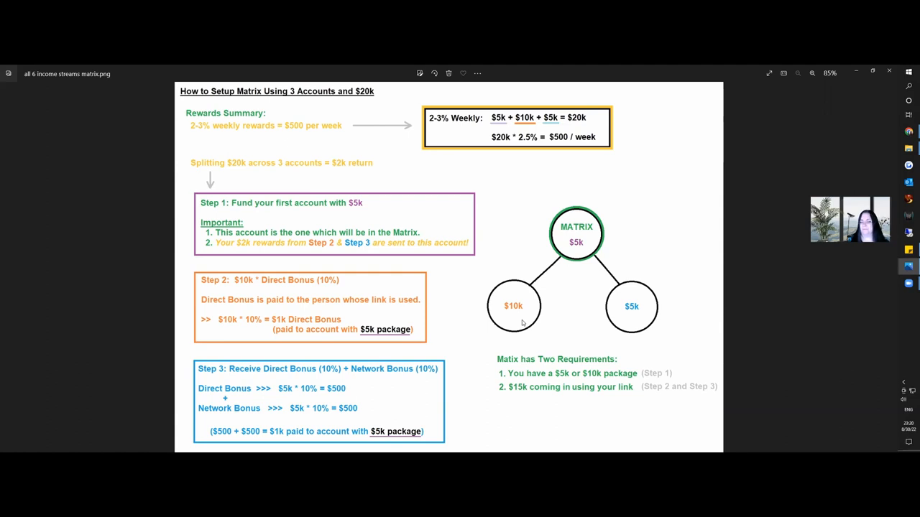
{"action": "mouse_move", "coordinate": [522, 269]}
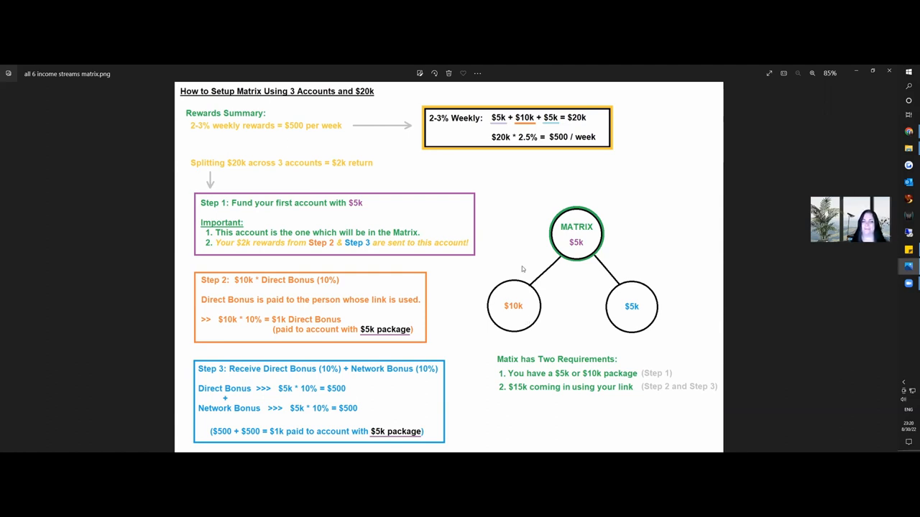
{"action": "mouse_move", "coordinate": [479, 307]}
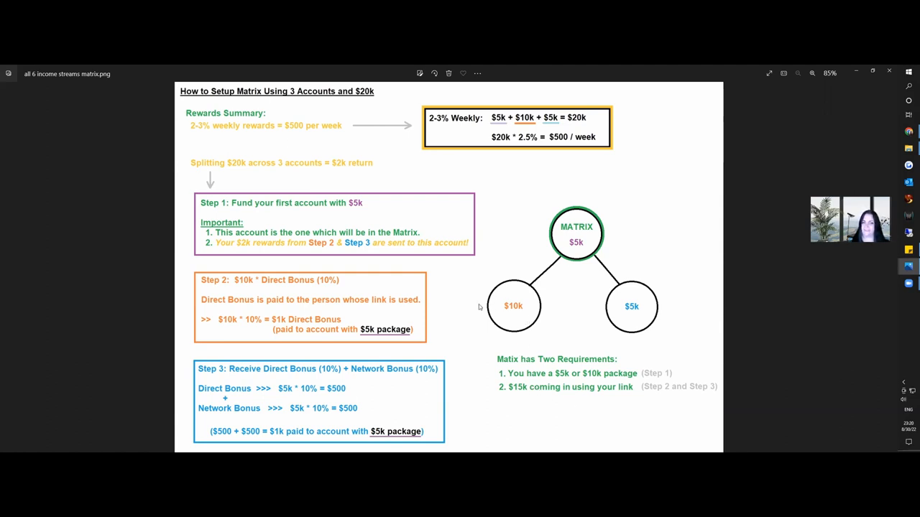
{"action": "mouse_move", "coordinate": [673, 286]}
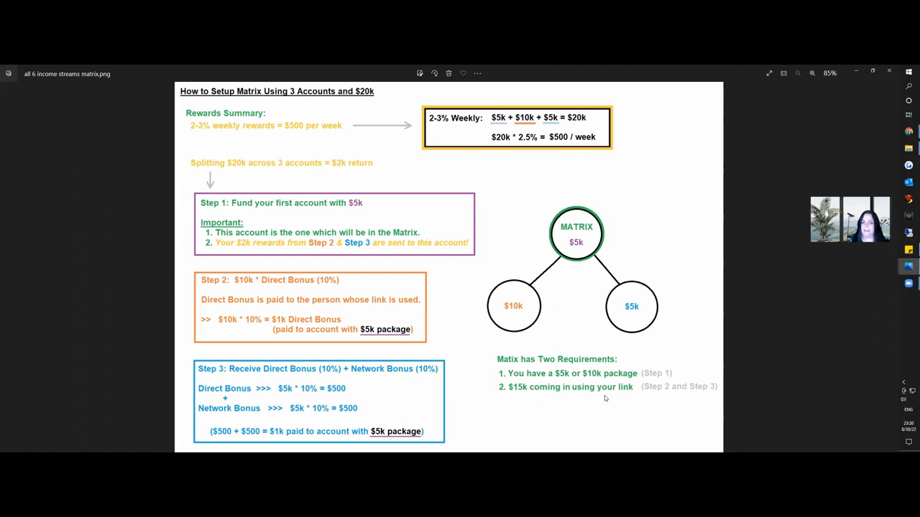
{"action": "mouse_move", "coordinate": [558, 217]}
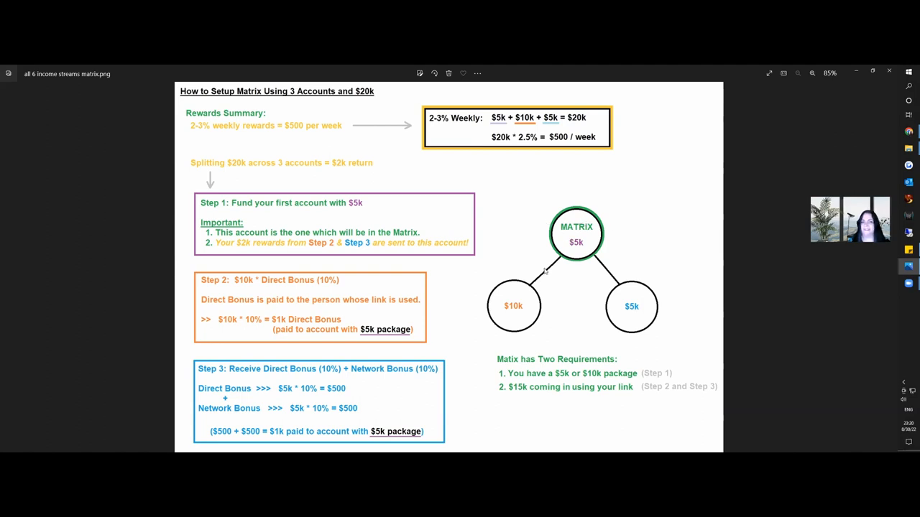
{"action": "mouse_move", "coordinate": [515, 312]}
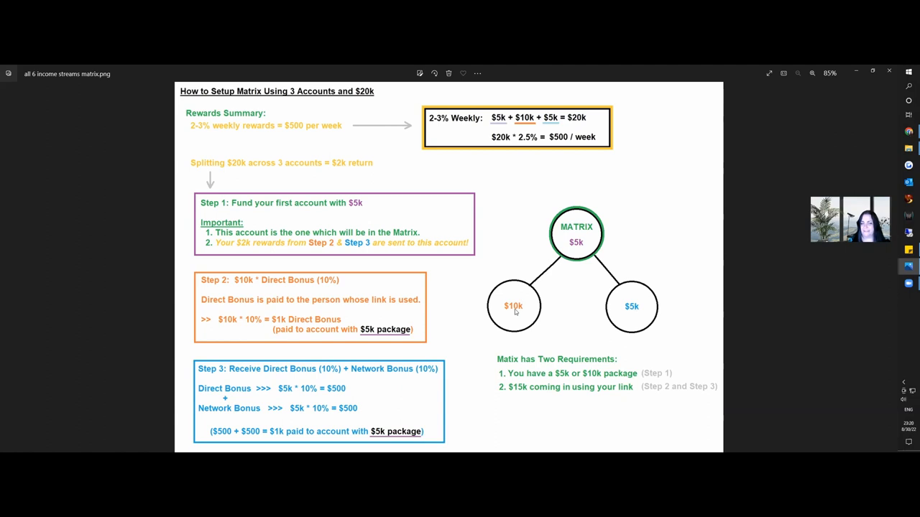
{"action": "mouse_move", "coordinate": [569, 247]}
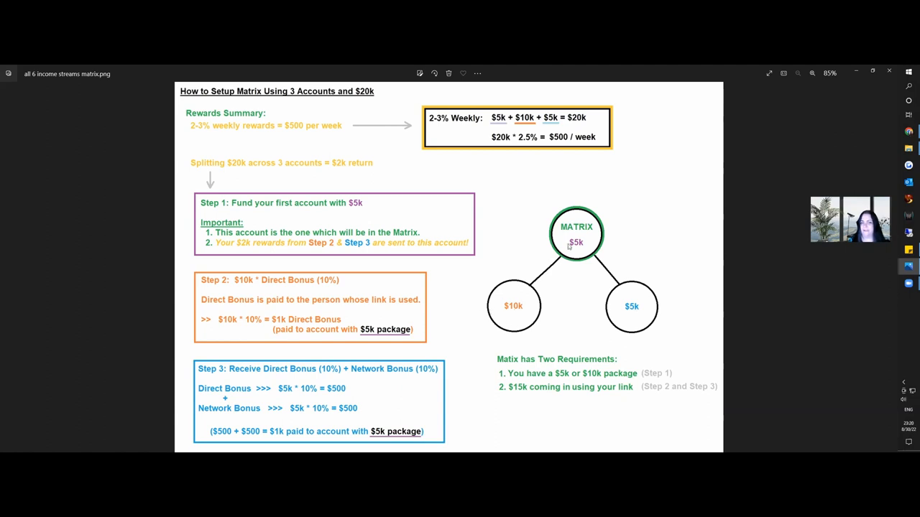
{"action": "mouse_move", "coordinate": [552, 265]}
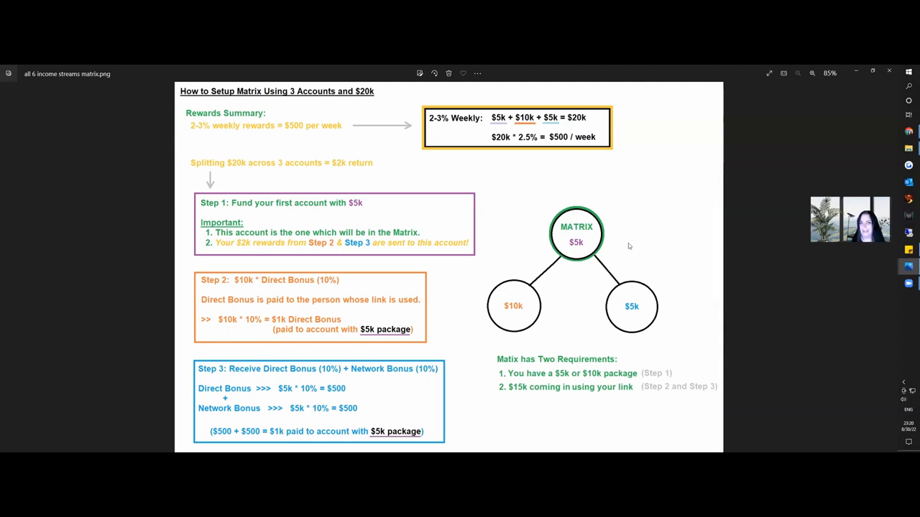
{"action": "mouse_move", "coordinate": [635, 309]}
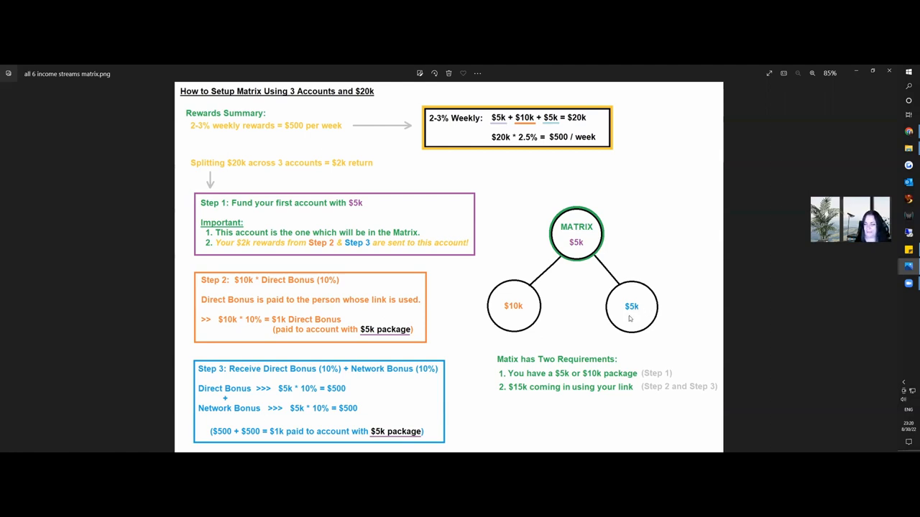
{"action": "mouse_move", "coordinate": [640, 331]}
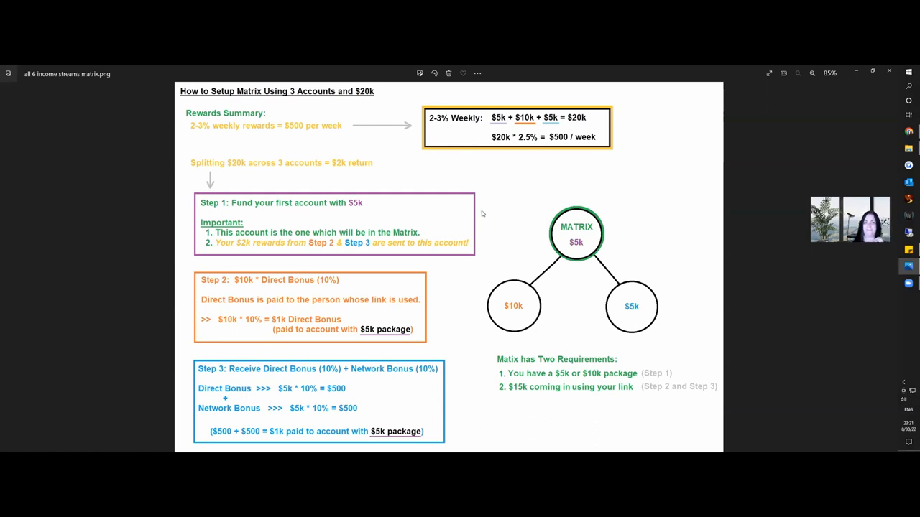
{"action": "mouse_move", "coordinate": [602, 251]}
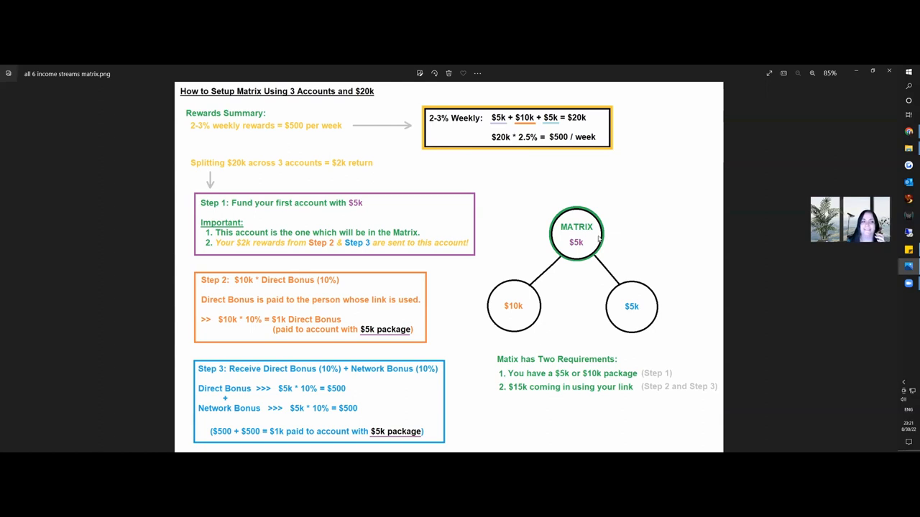
{"action": "mouse_move", "coordinate": [273, 256]}
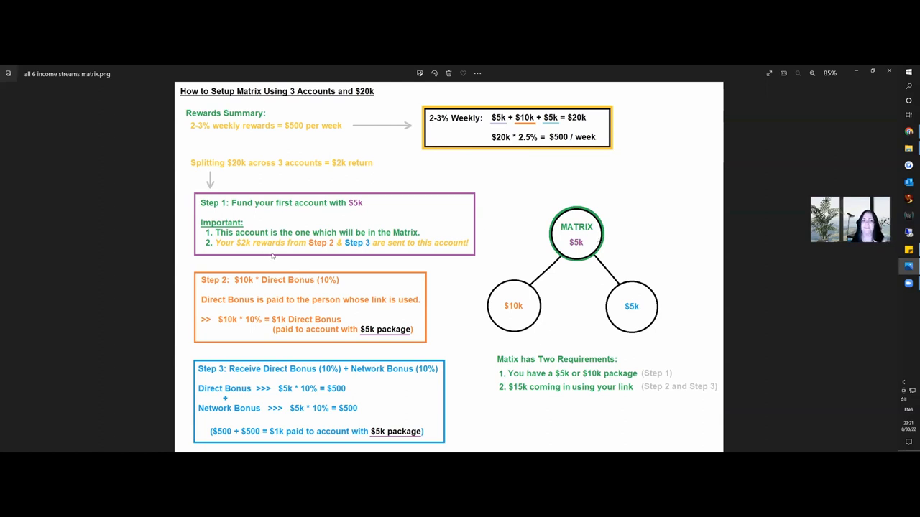
{"action": "mouse_move", "coordinate": [616, 301]}
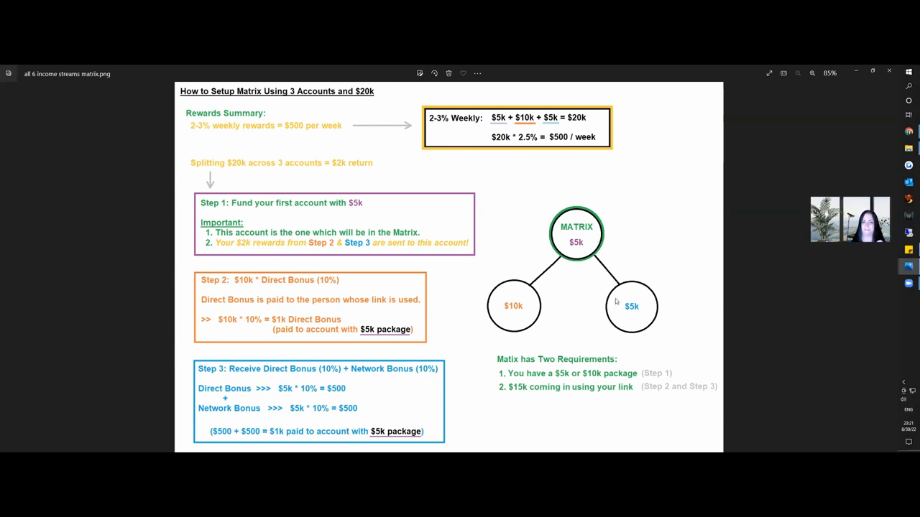
{"action": "mouse_move", "coordinate": [544, 311]}
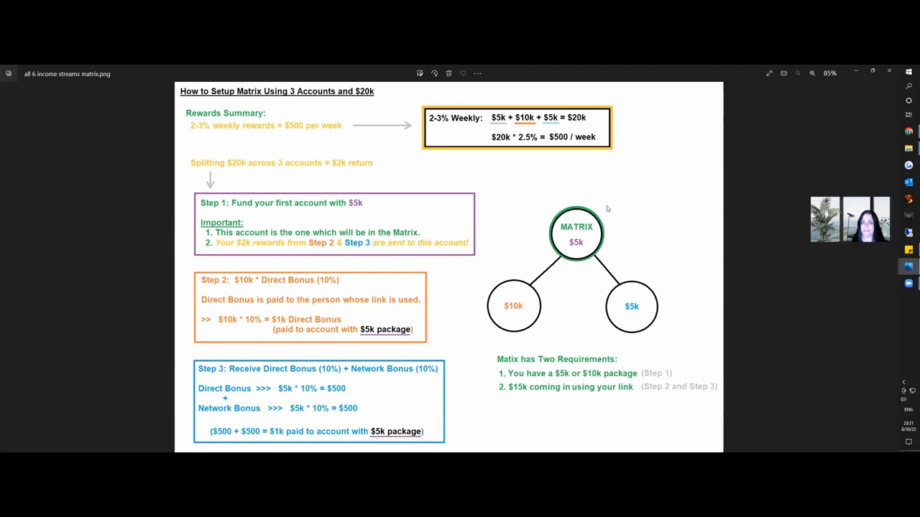
{"action": "mouse_move", "coordinate": [606, 255]}
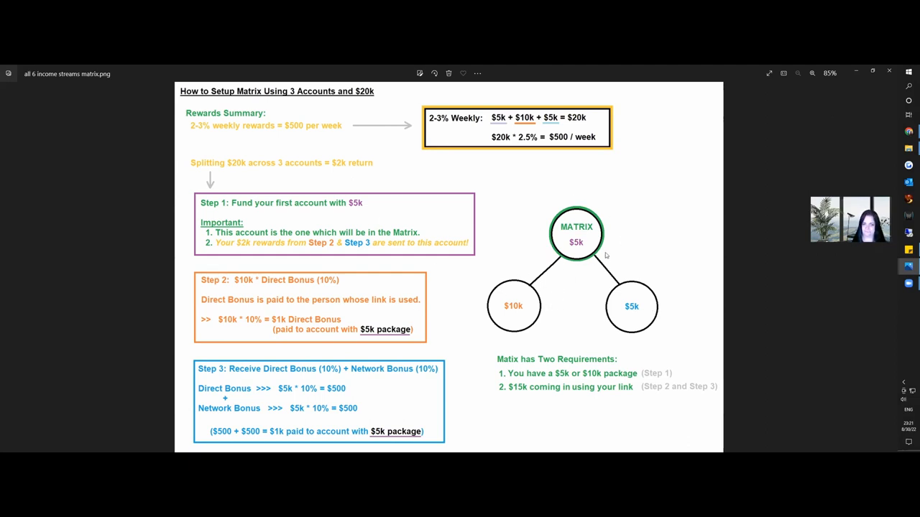
{"action": "mouse_move", "coordinate": [205, 289]}
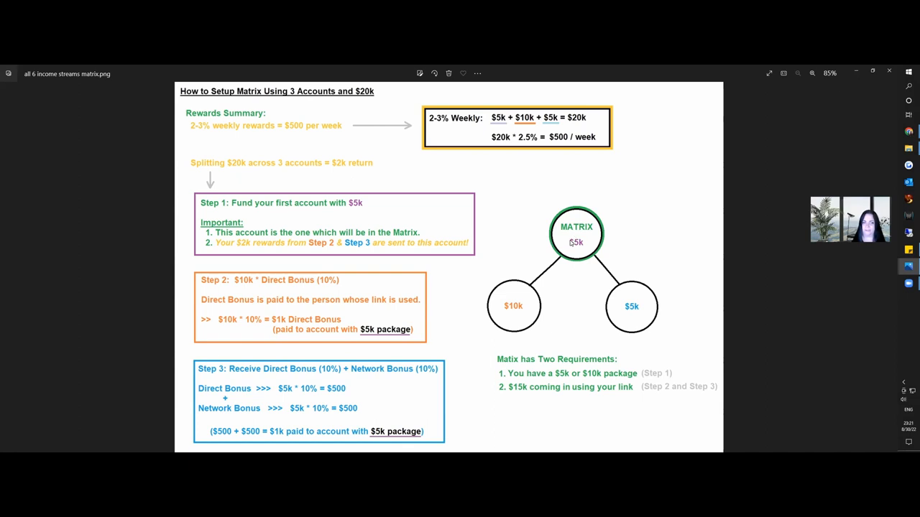
{"action": "mouse_move", "coordinate": [548, 316]}
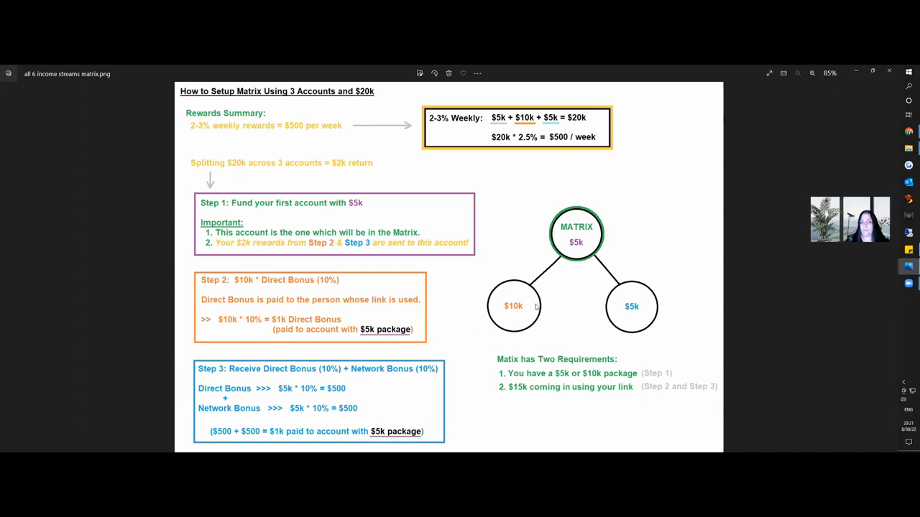
{"action": "mouse_move", "coordinate": [573, 264]}
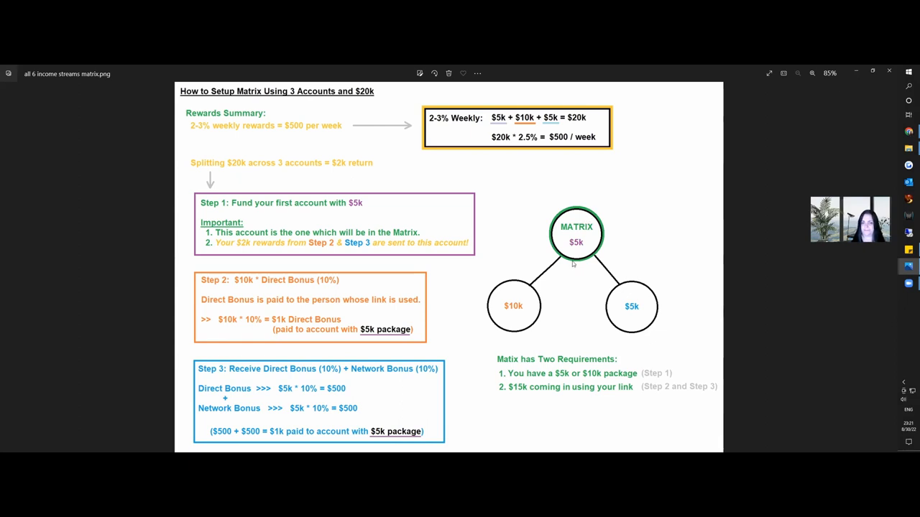
{"action": "mouse_move", "coordinate": [598, 246]}
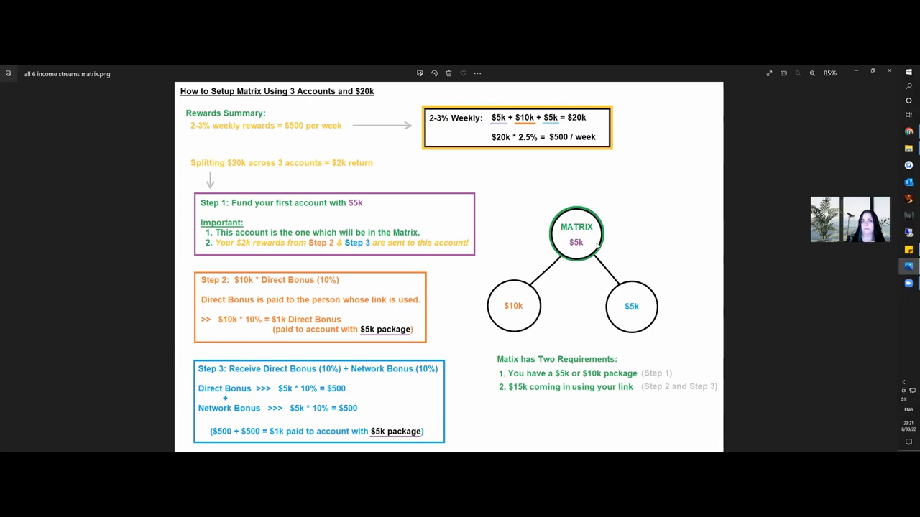
{"action": "mouse_move", "coordinate": [492, 307]}
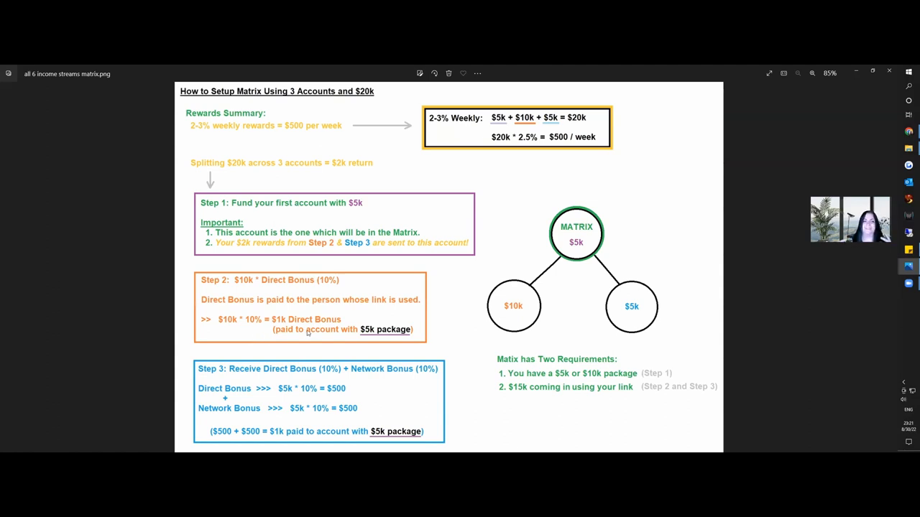
{"action": "mouse_move", "coordinate": [568, 250]}
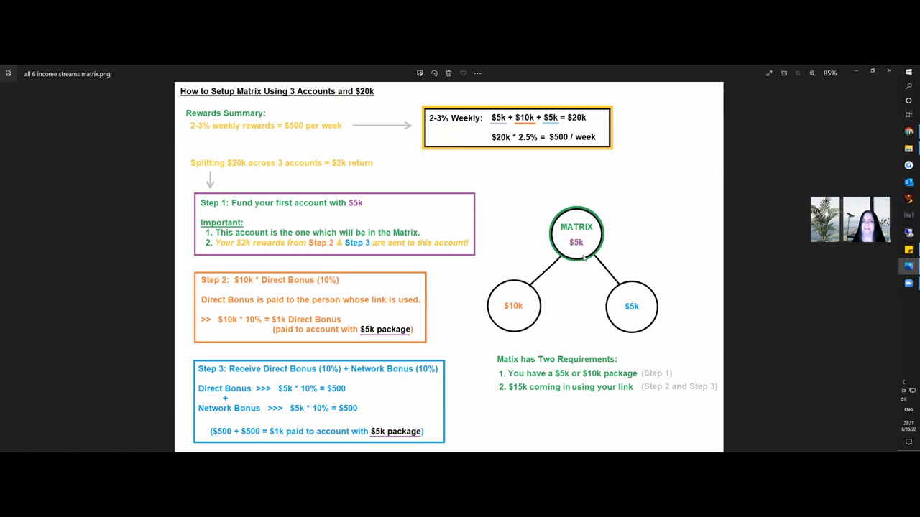
{"action": "mouse_move", "coordinate": [582, 257]}
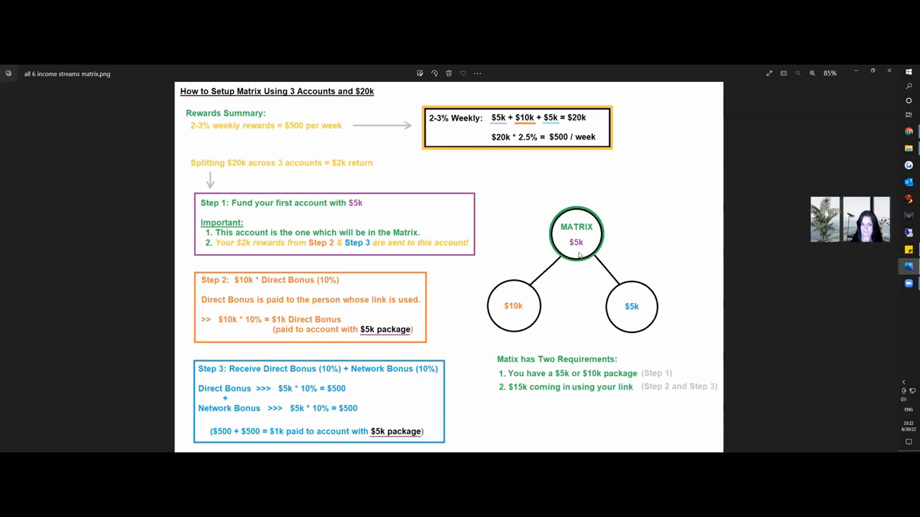
{"action": "mouse_move", "coordinate": [366, 346]}
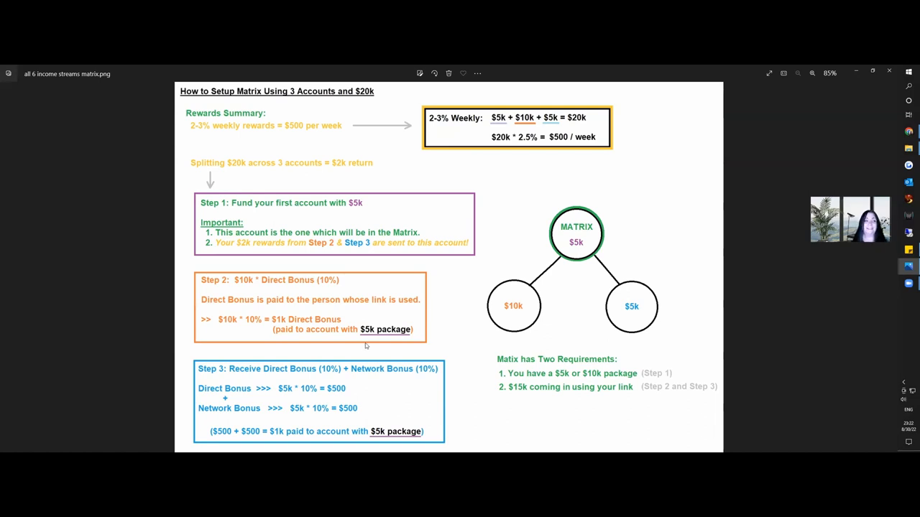
{"action": "mouse_move", "coordinate": [243, 358]}
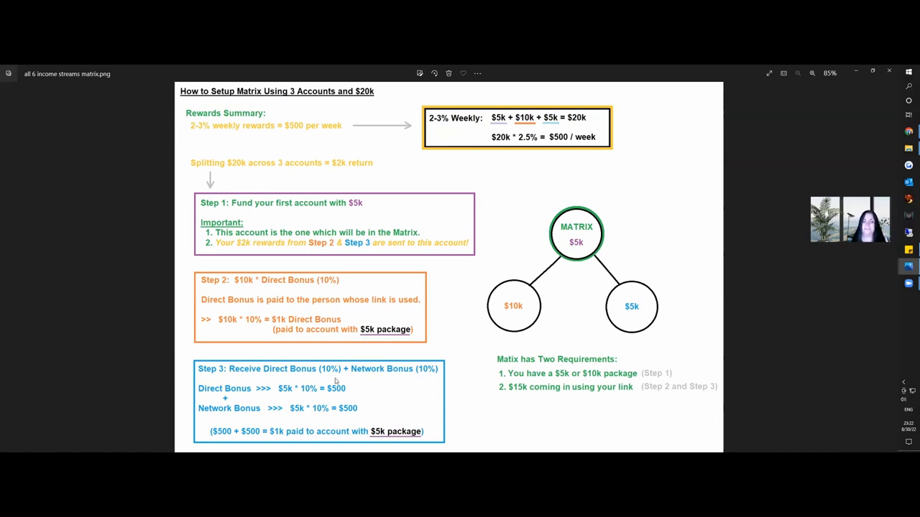
{"action": "mouse_move", "coordinate": [384, 381]}
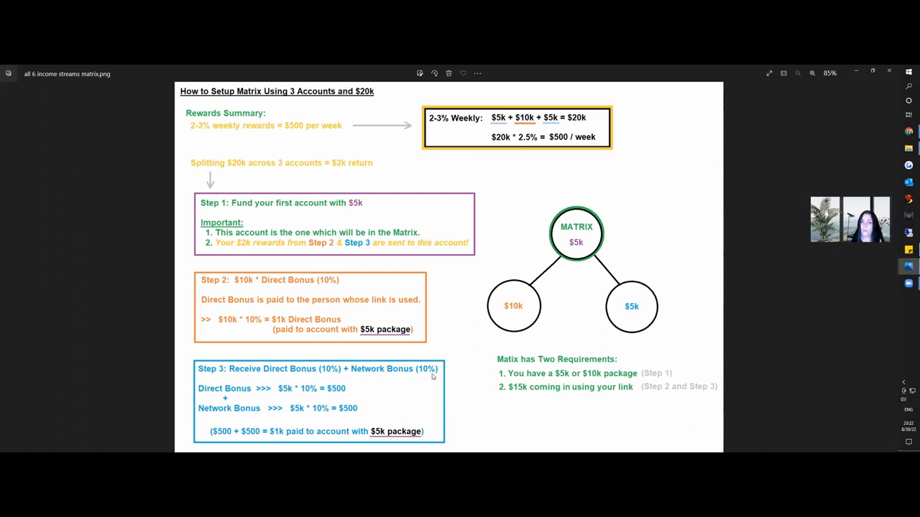
{"action": "mouse_move", "coordinate": [516, 336]}
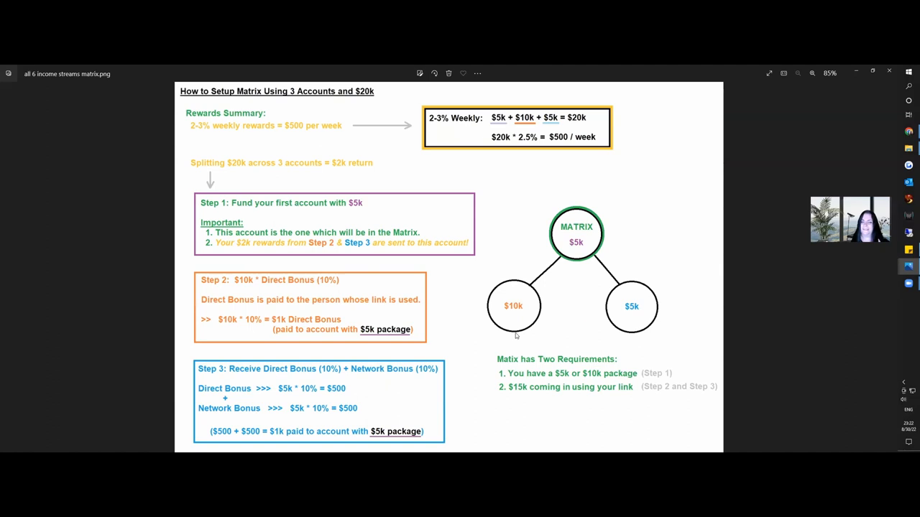
{"action": "mouse_move", "coordinate": [625, 362]}
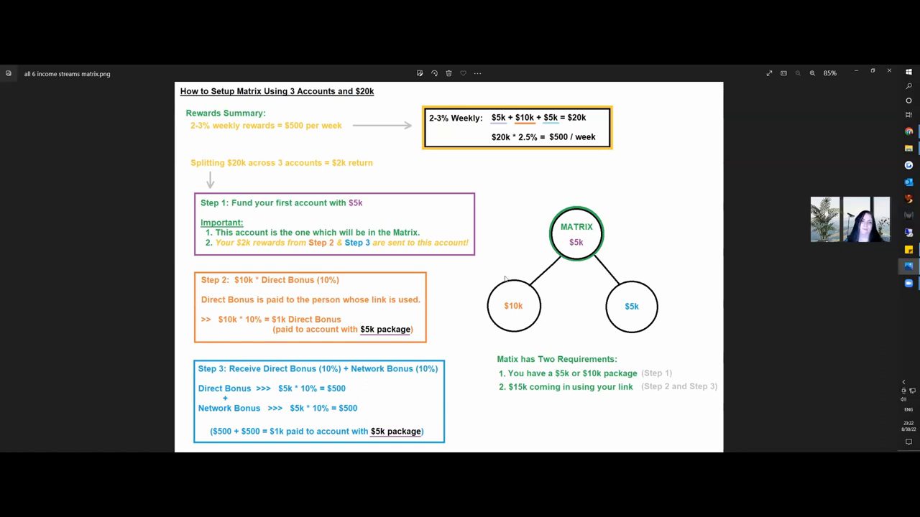
{"action": "mouse_move", "coordinate": [618, 282]}
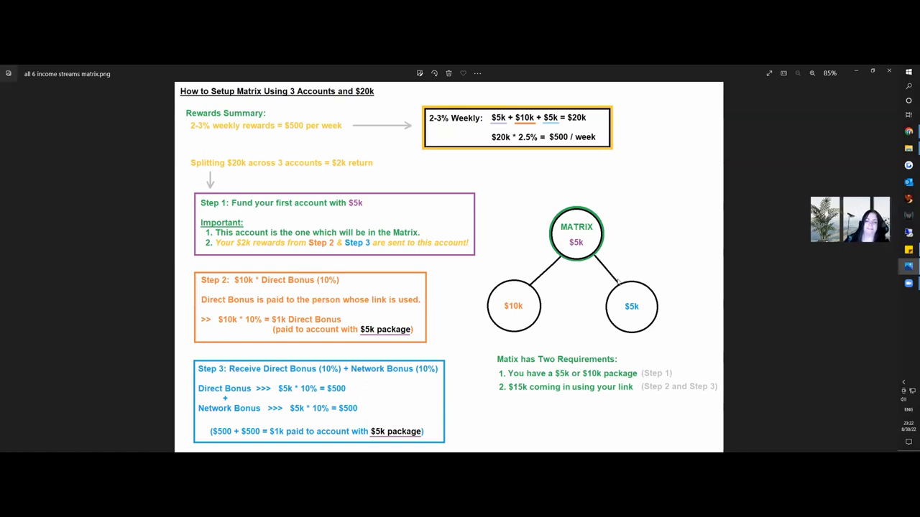
{"action": "mouse_move", "coordinate": [658, 324]}
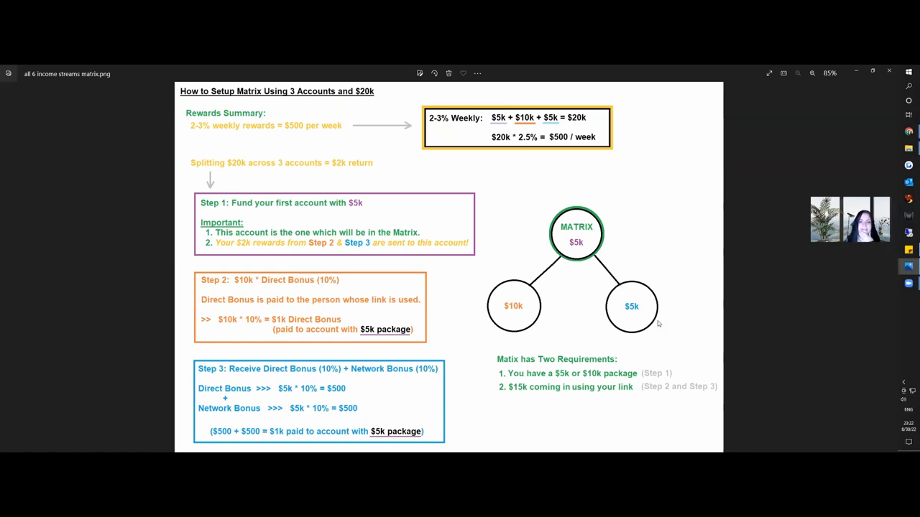
{"action": "mouse_move", "coordinate": [638, 317]}
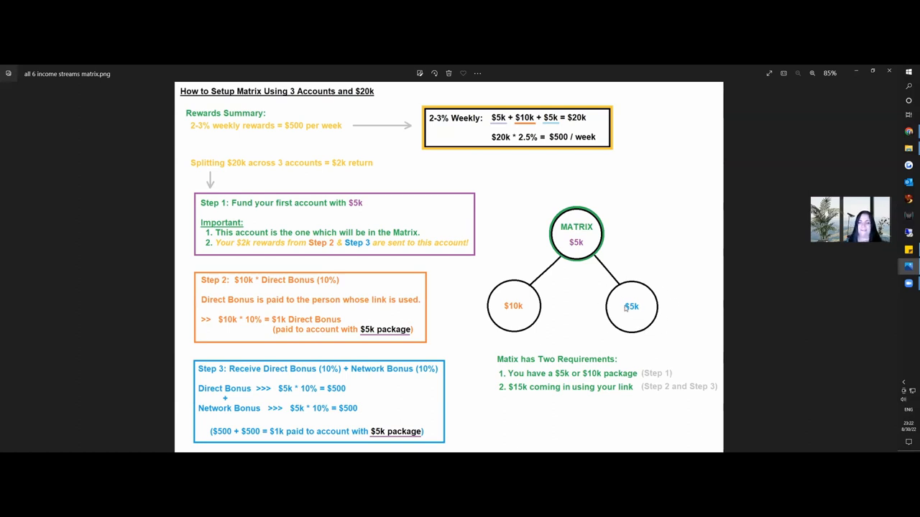
{"action": "mouse_move", "coordinate": [650, 317]}
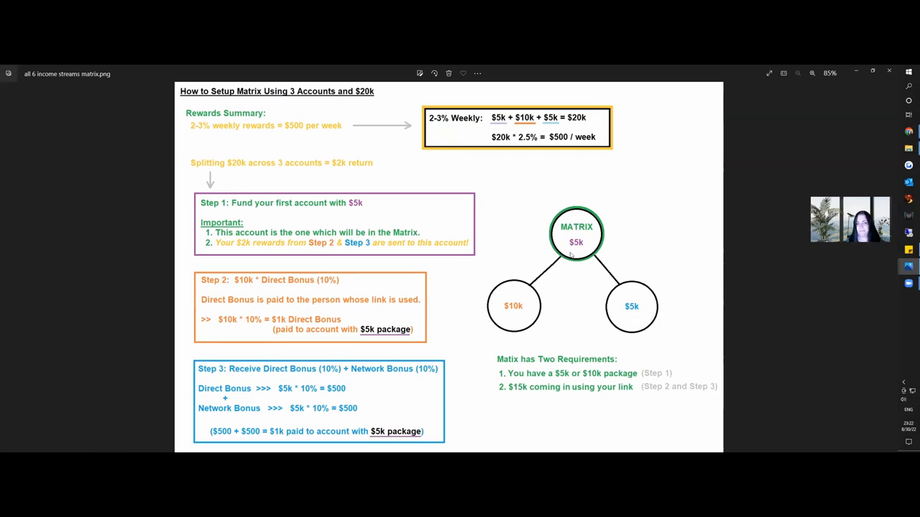
{"action": "mouse_move", "coordinate": [634, 315]}
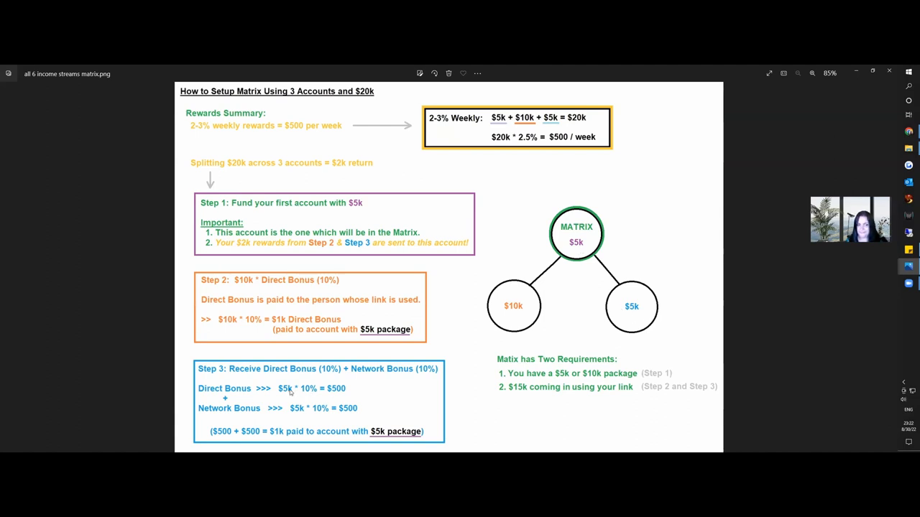
{"action": "mouse_move", "coordinate": [258, 412]}
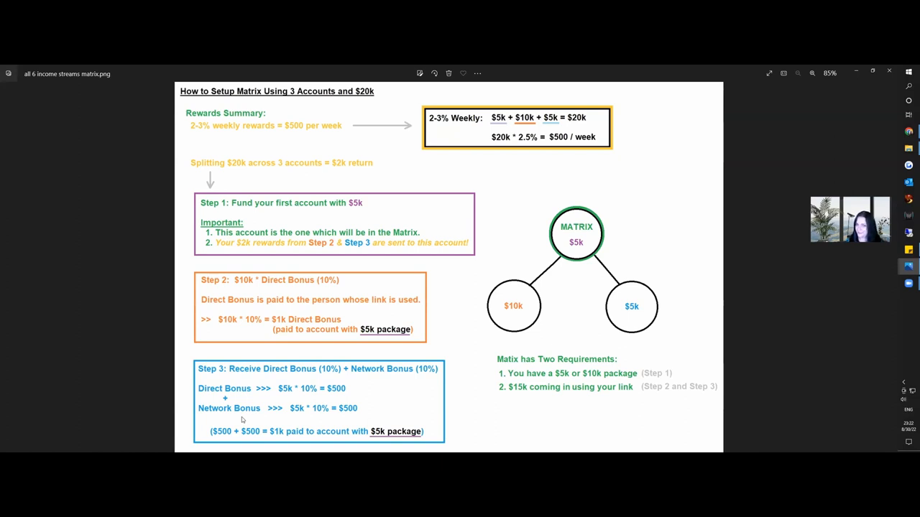
{"action": "mouse_move", "coordinate": [297, 421]}
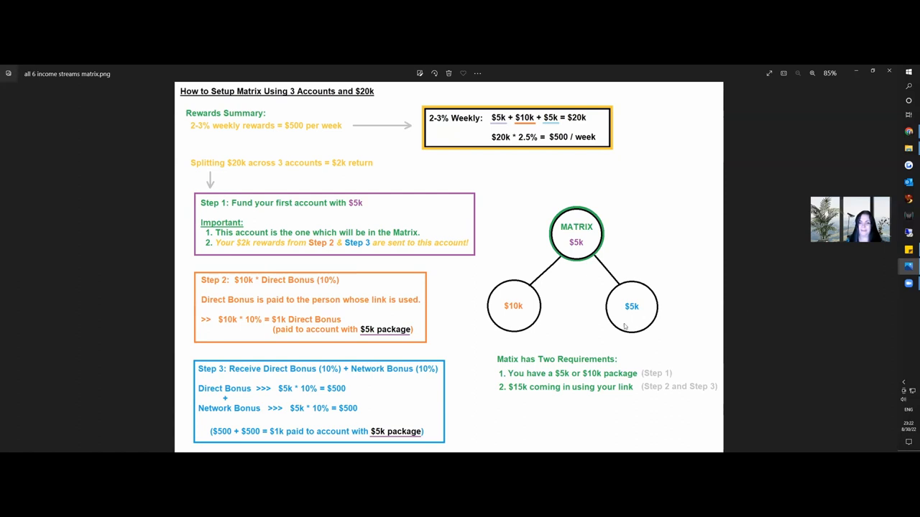
{"action": "mouse_move", "coordinate": [353, 419]}
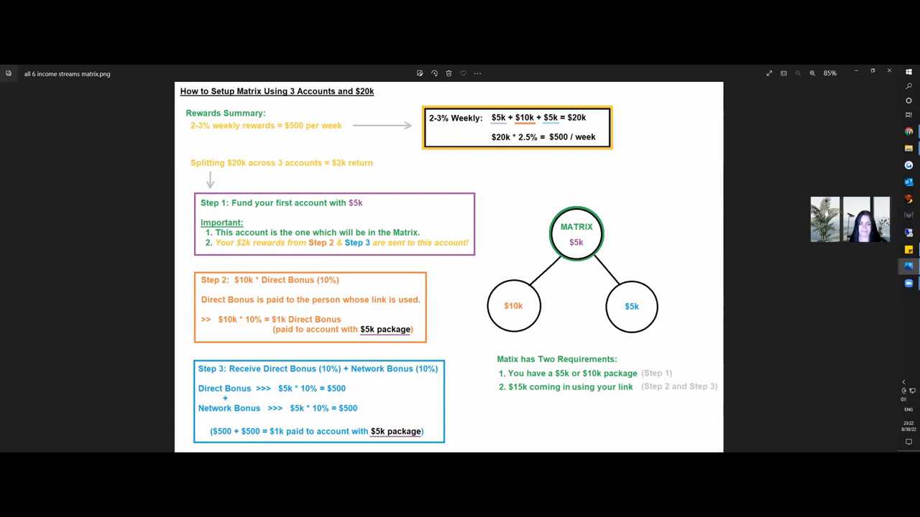
{"action": "mouse_move", "coordinate": [583, 322]}
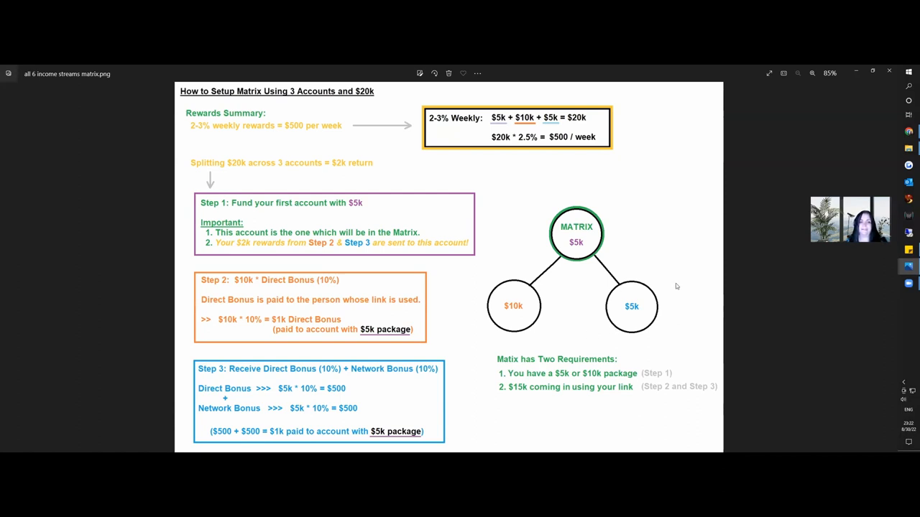
{"action": "mouse_move", "coordinate": [629, 246]}
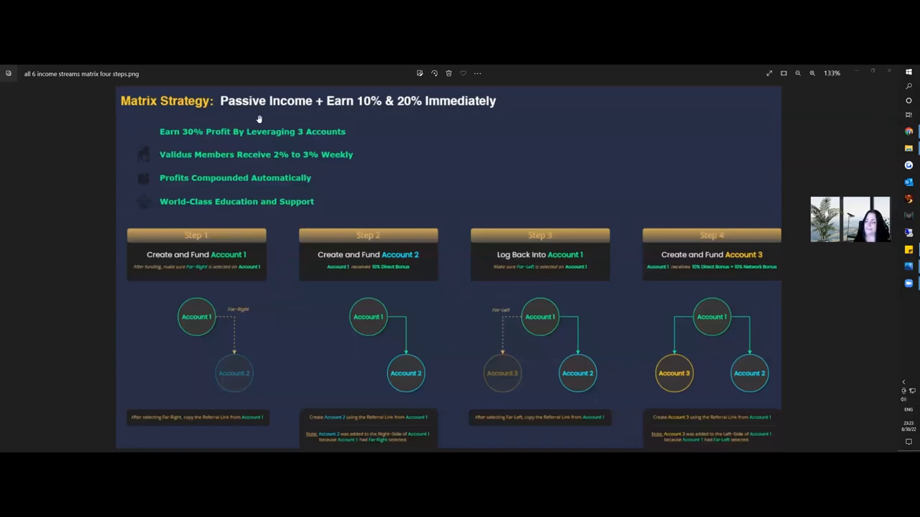
{"action": "mouse_move", "coordinate": [435, 120]}
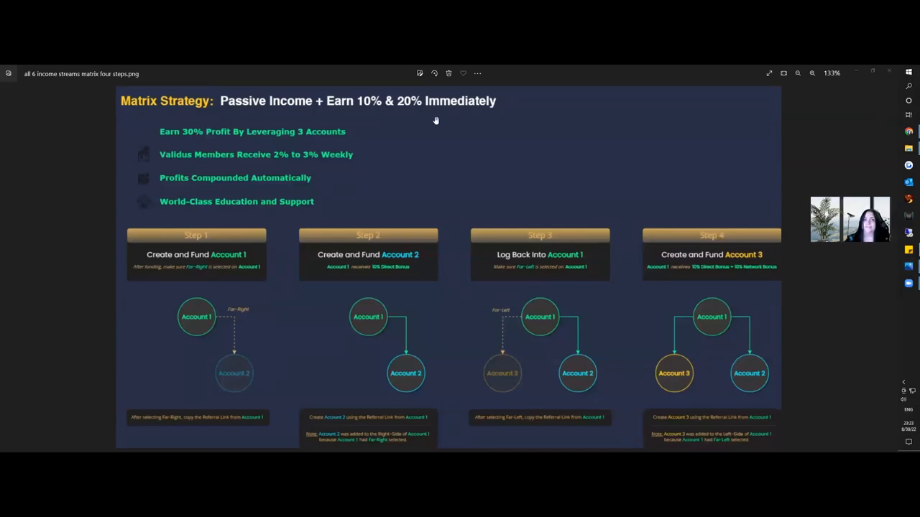
{"action": "mouse_move", "coordinate": [423, 120]}
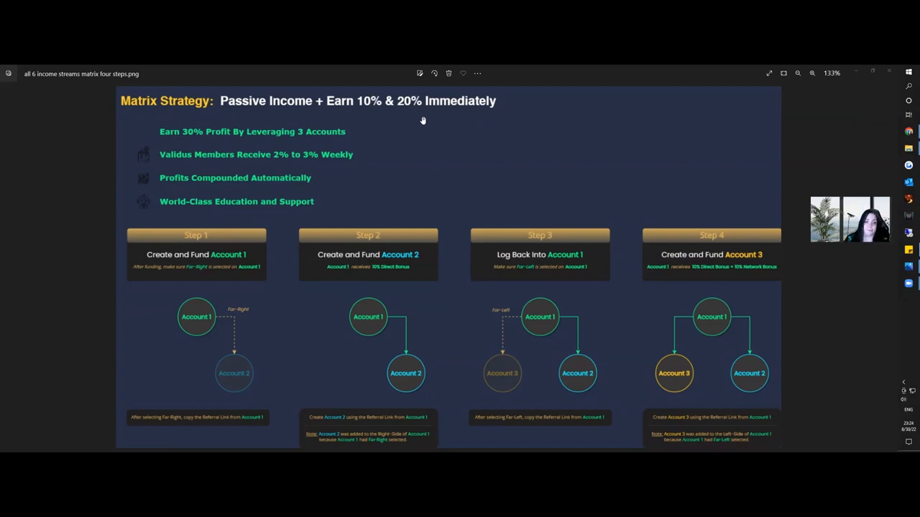
{"action": "mouse_move", "coordinate": [210, 279]}
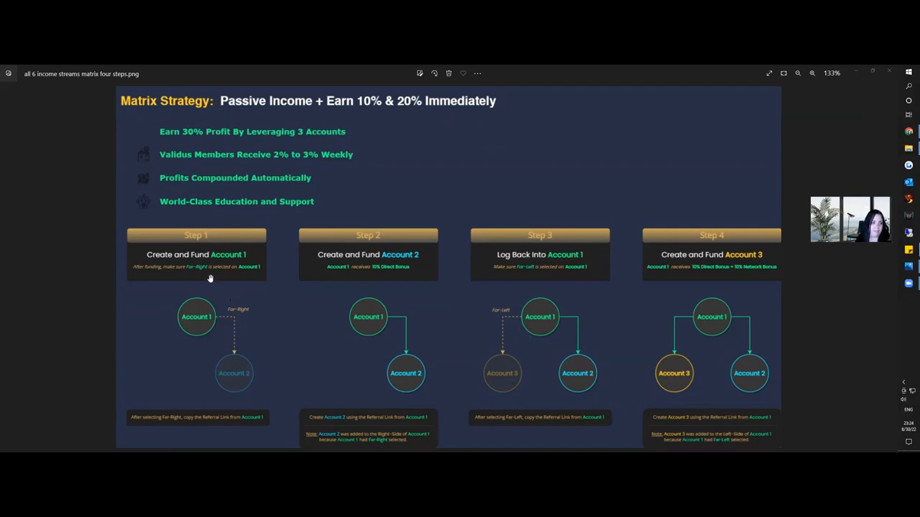
{"action": "mouse_move", "coordinate": [176, 148]}
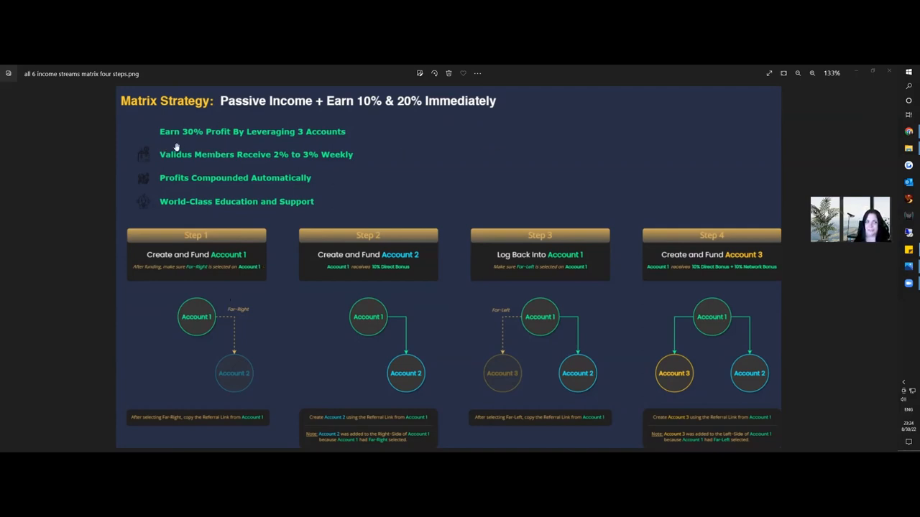
{"action": "mouse_move", "coordinate": [298, 145]}
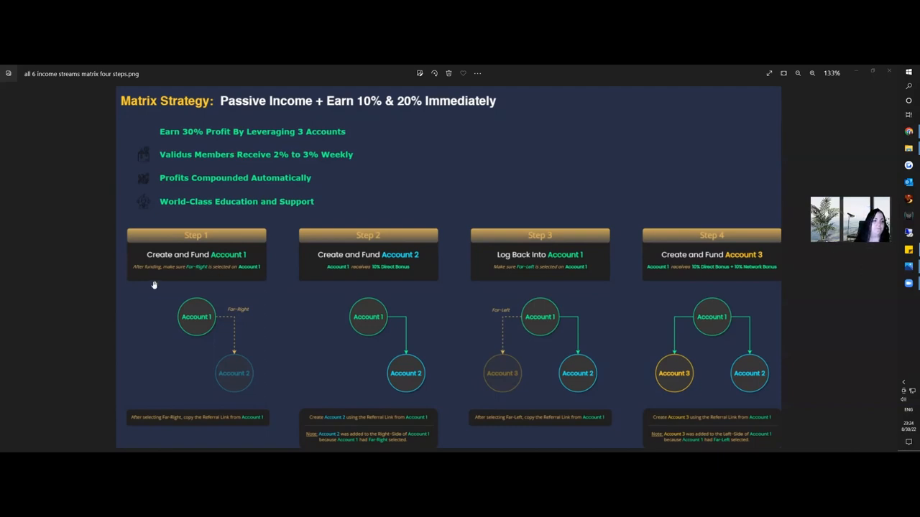
{"action": "mouse_move", "coordinate": [247, 267]}
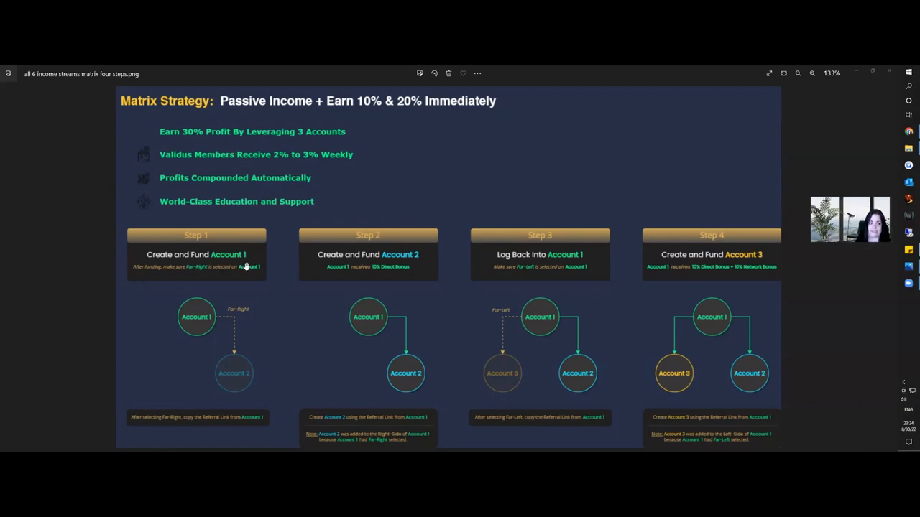
{"action": "mouse_move", "coordinate": [186, 283]}
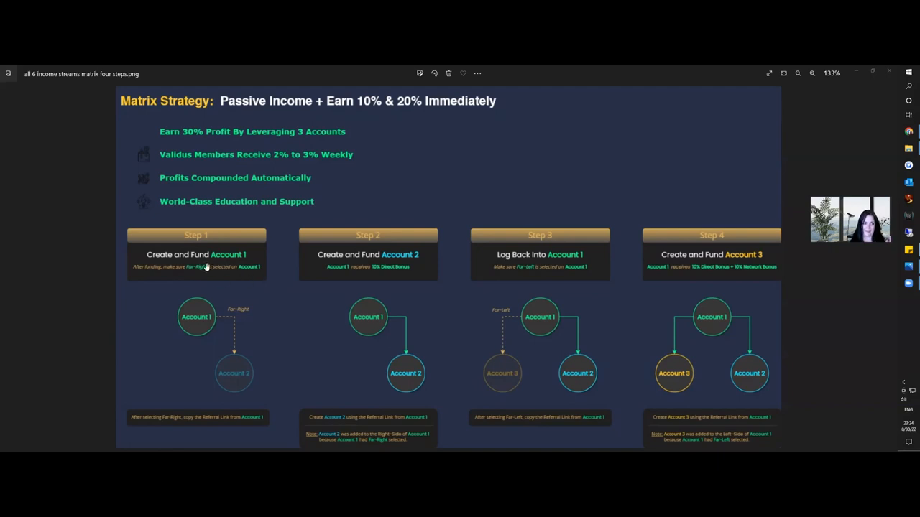
{"action": "mouse_move", "coordinate": [177, 317]}
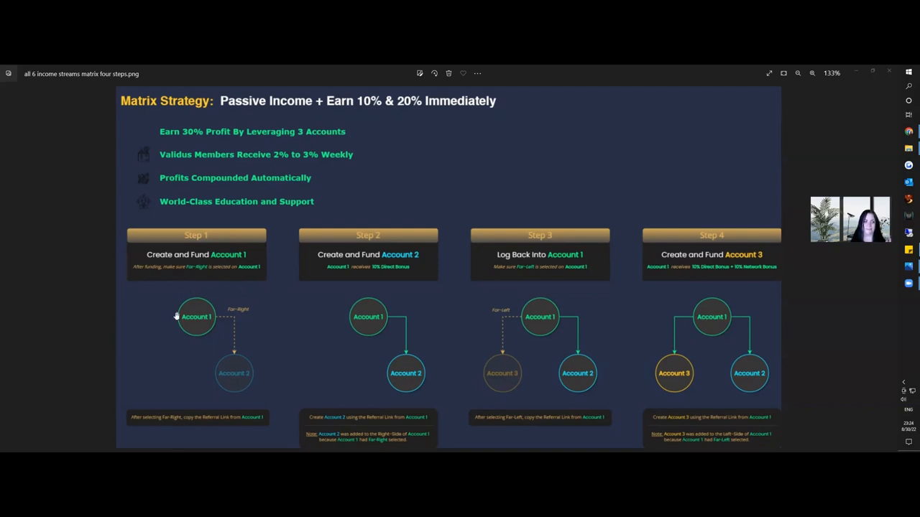
{"action": "mouse_move", "coordinate": [251, 337]}
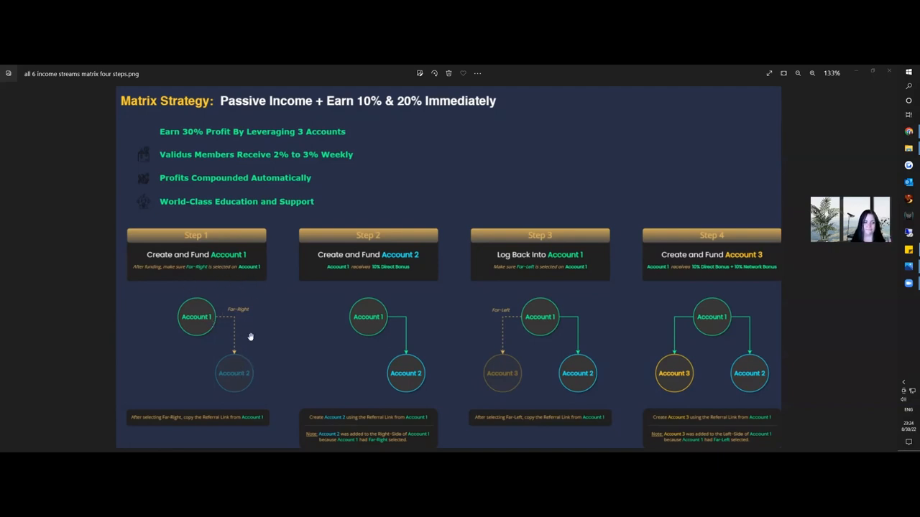
{"action": "mouse_move", "coordinate": [245, 398]}
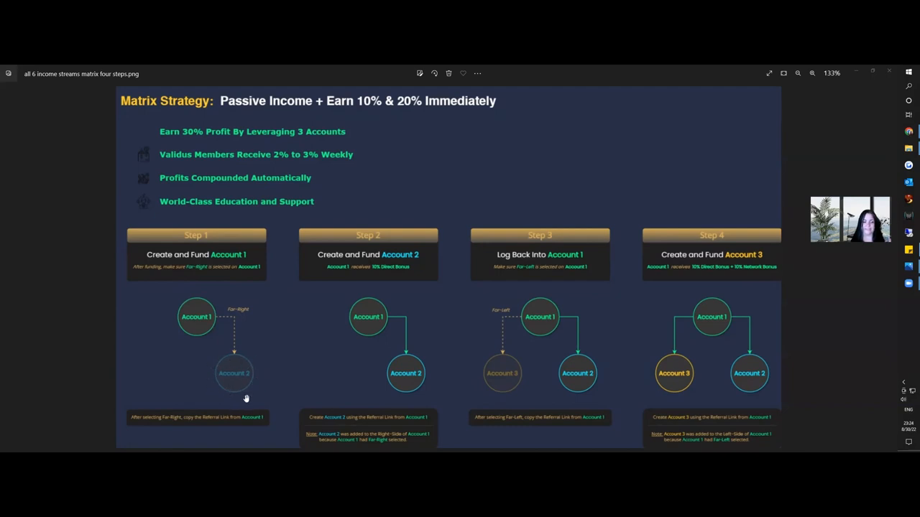
{"action": "mouse_move", "coordinate": [247, 377]}
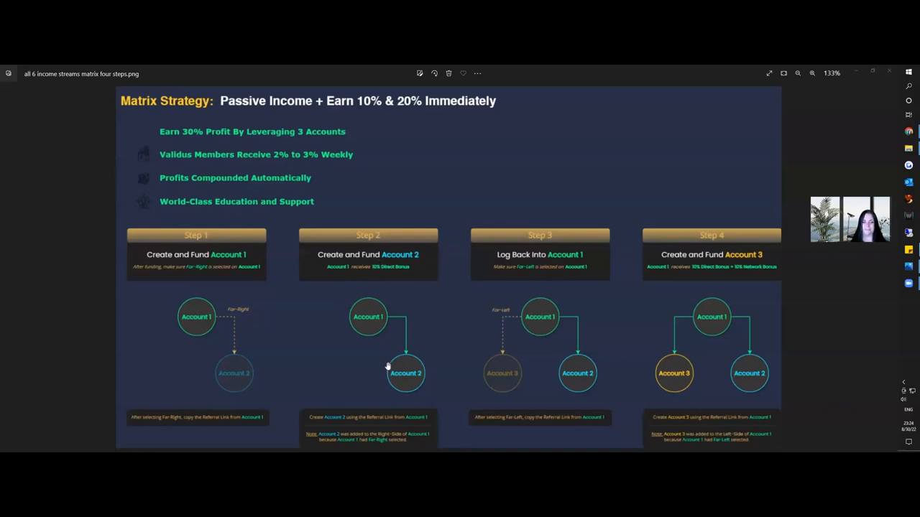
{"action": "mouse_move", "coordinate": [382, 386]}
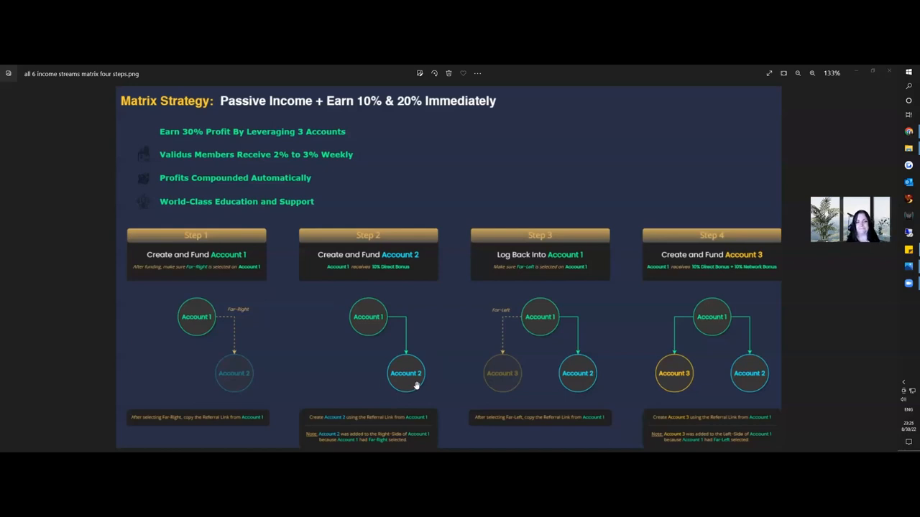
{"action": "mouse_move", "coordinate": [544, 335]}
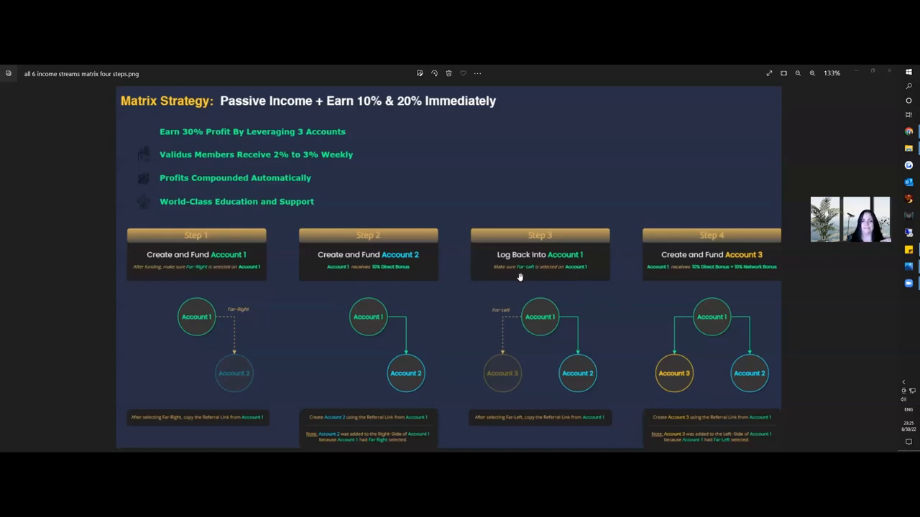
{"action": "mouse_move", "coordinate": [534, 359]}
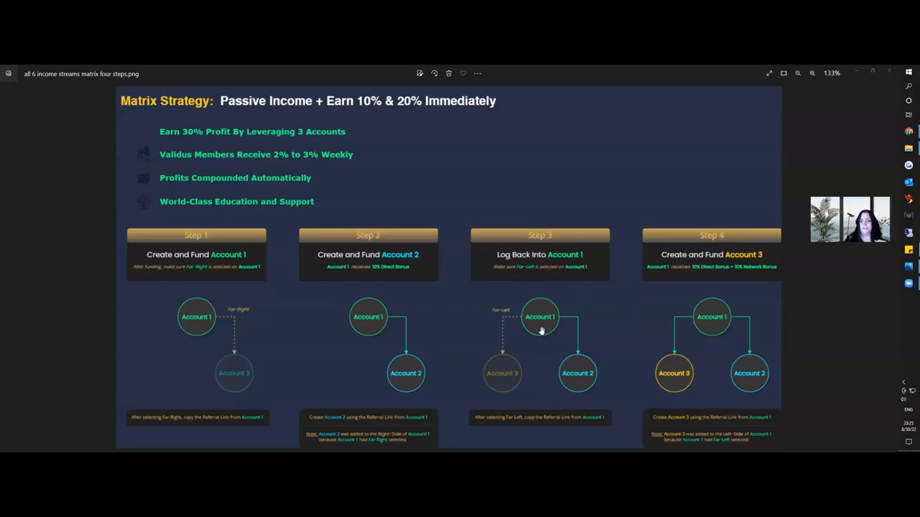
{"action": "mouse_move", "coordinate": [447, 370]}
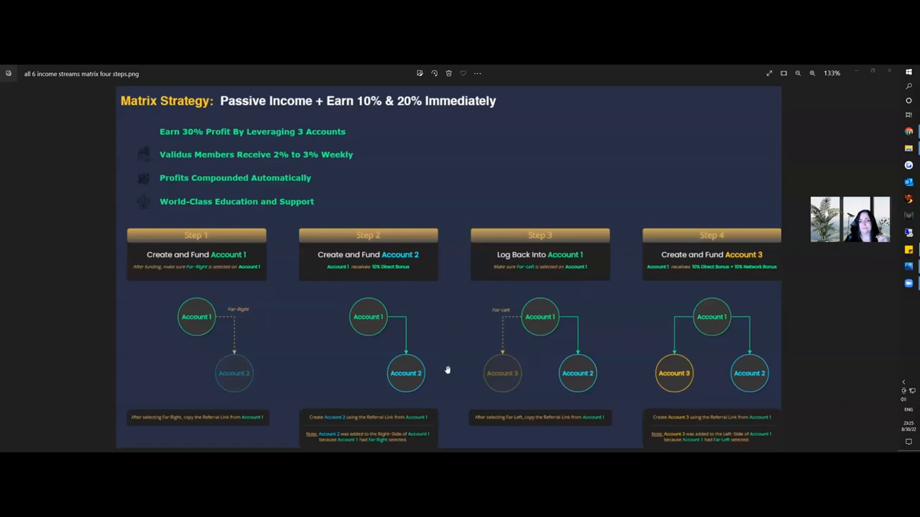
{"action": "mouse_move", "coordinate": [471, 395]}
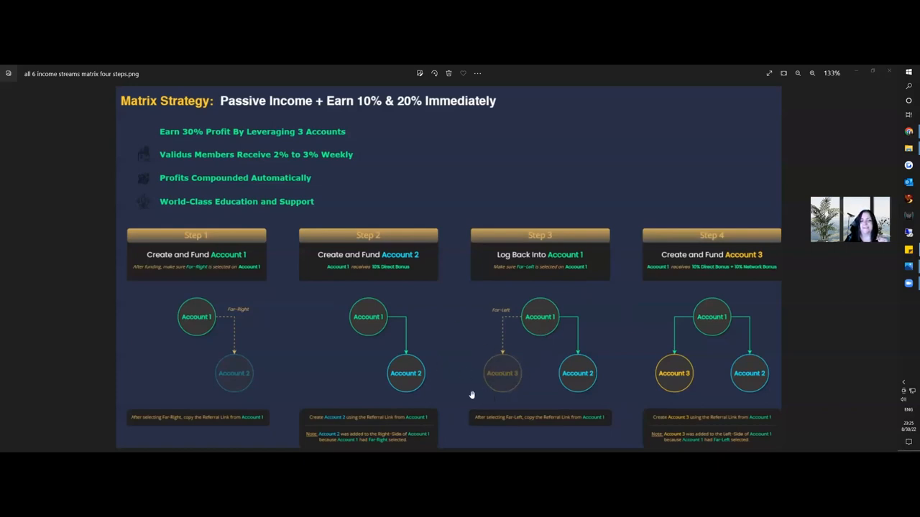
{"action": "mouse_move", "coordinate": [660, 371]}
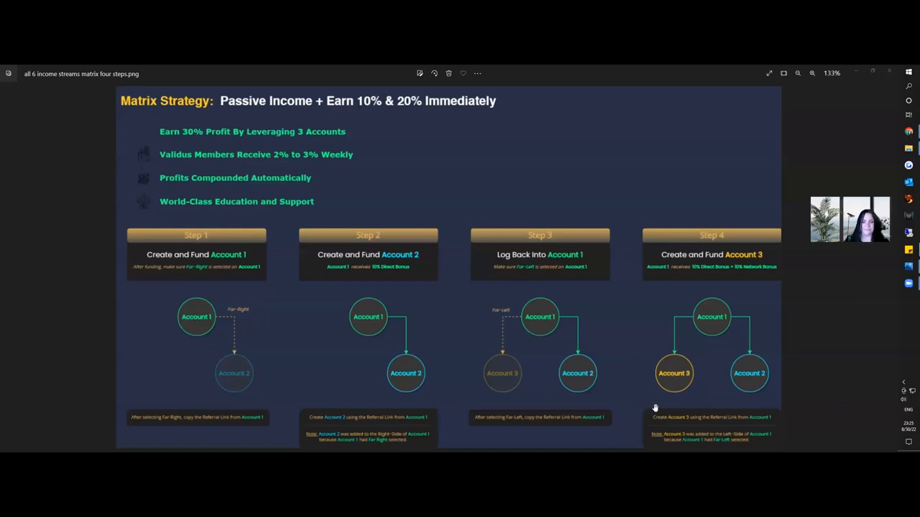
{"action": "mouse_move", "coordinate": [684, 366]}
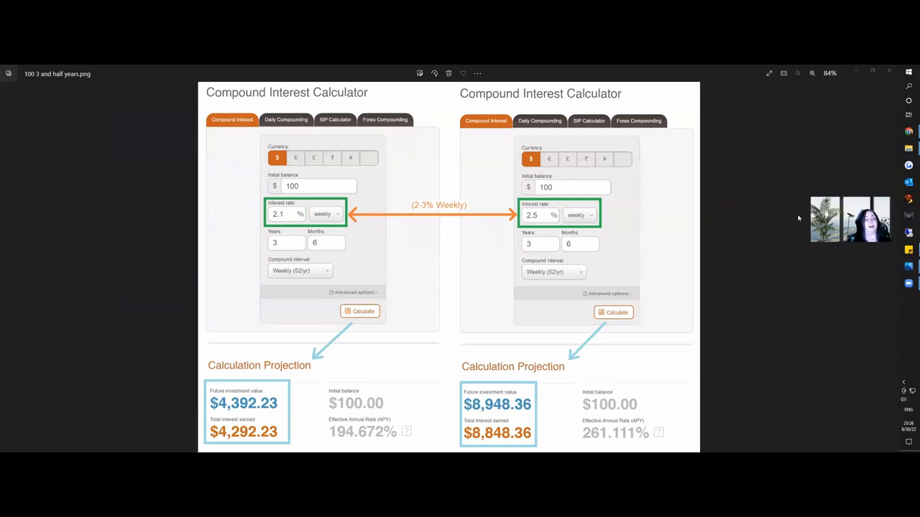
{"action": "mouse_move", "coordinate": [616, 237]}
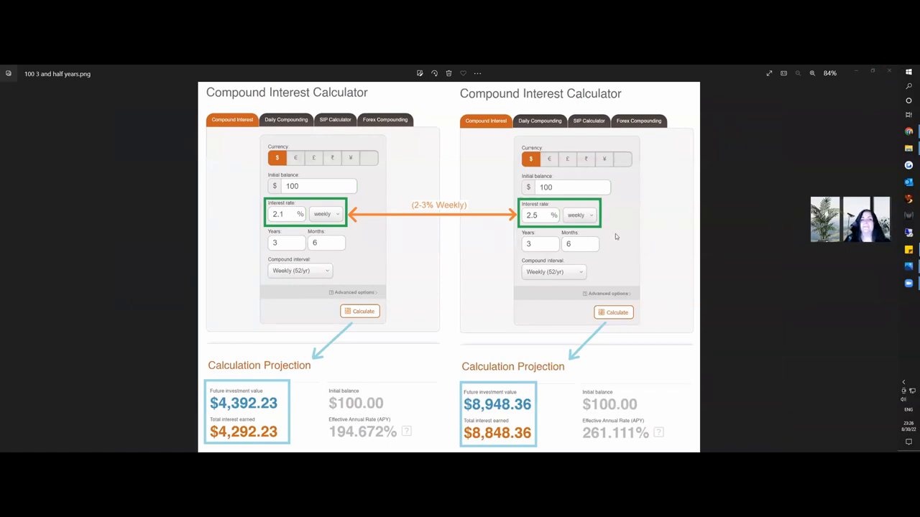
{"action": "mouse_move", "coordinate": [431, 236]}
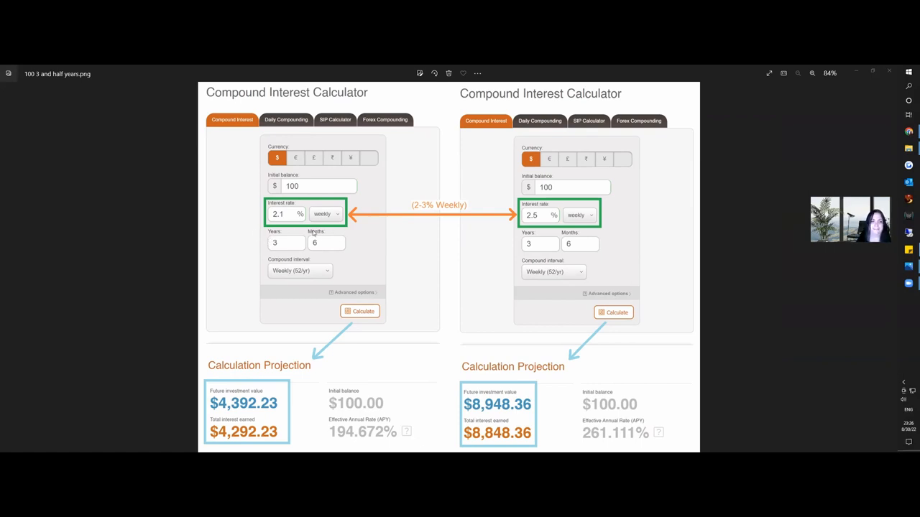
{"action": "mouse_move", "coordinate": [269, 231]}
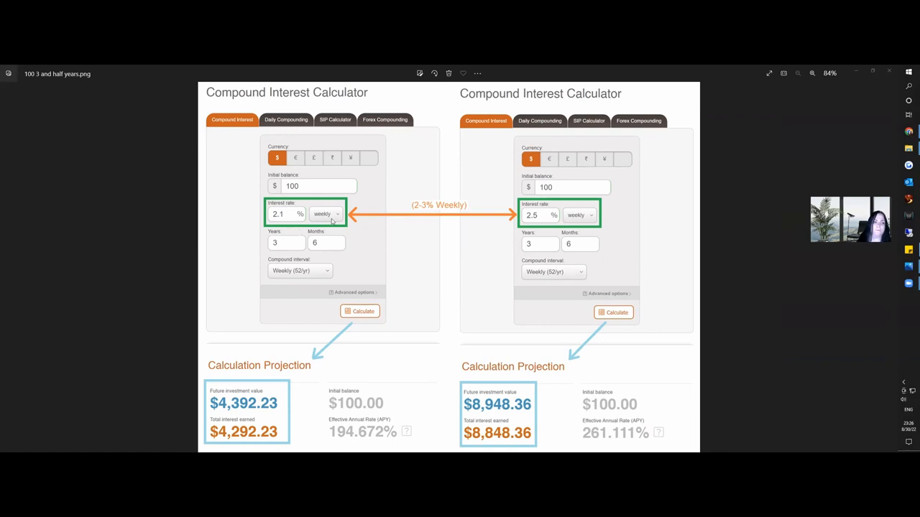
{"action": "mouse_move", "coordinate": [271, 242]}
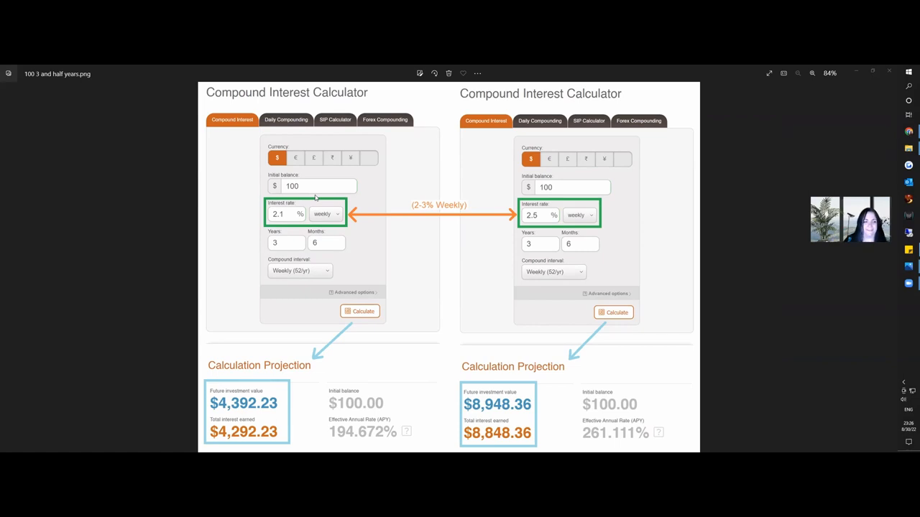
{"action": "mouse_move", "coordinate": [157, 393]}
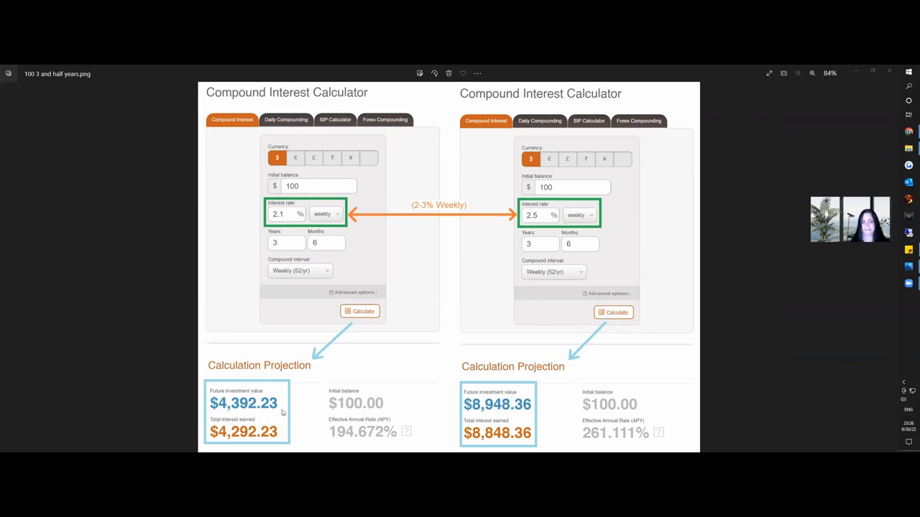
{"action": "mouse_move", "coordinate": [263, 422]}
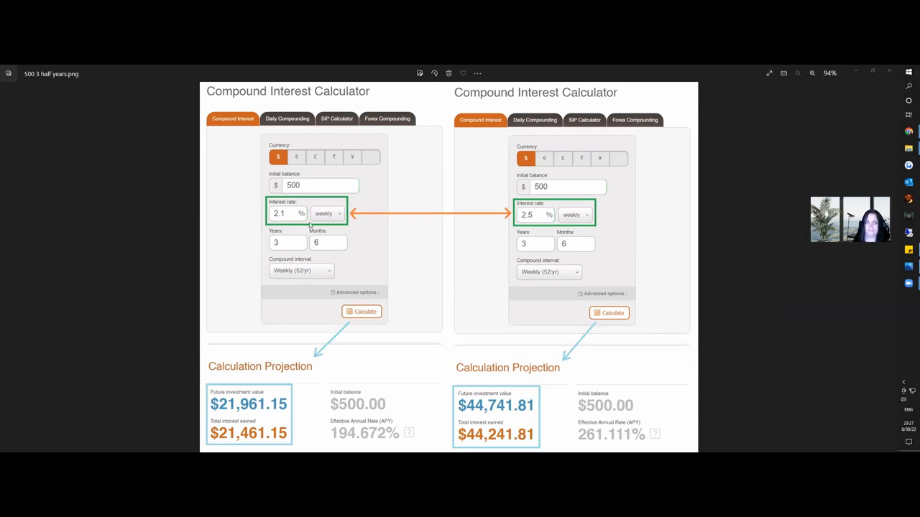
{"action": "mouse_move", "coordinate": [343, 248]}
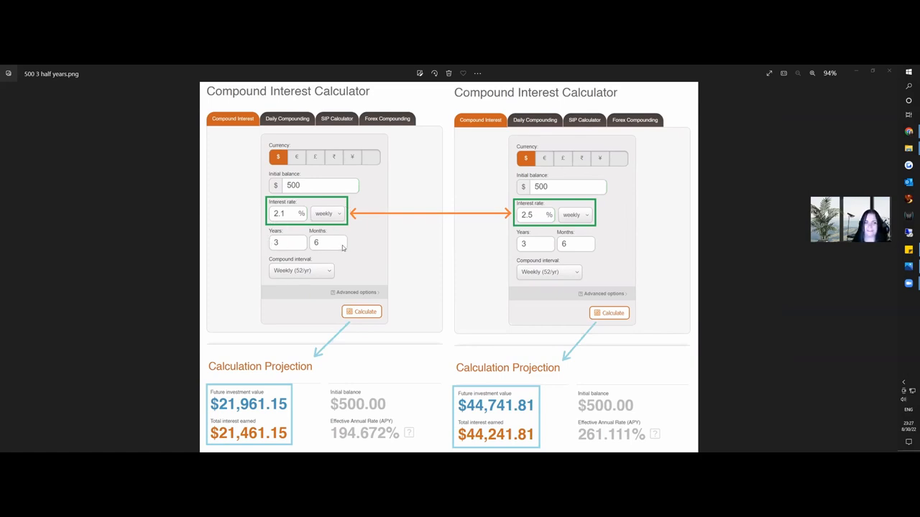
{"action": "mouse_move", "coordinate": [290, 279]}
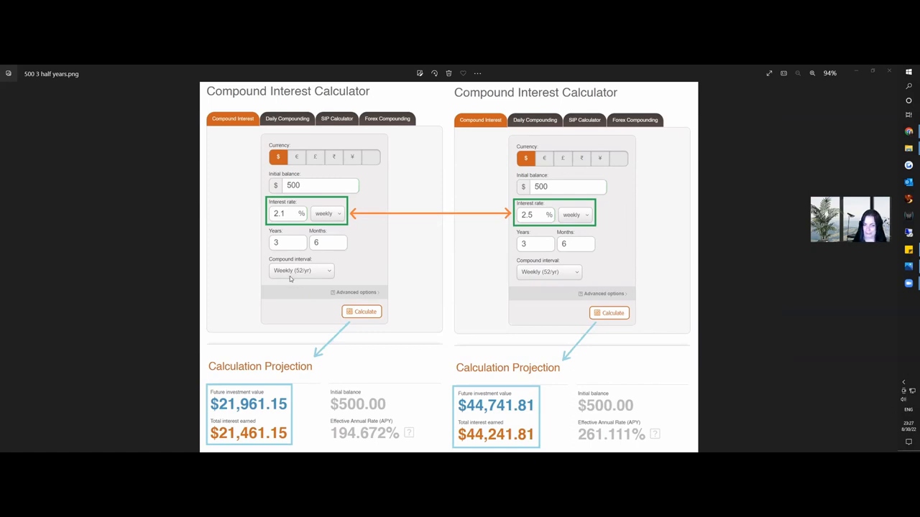